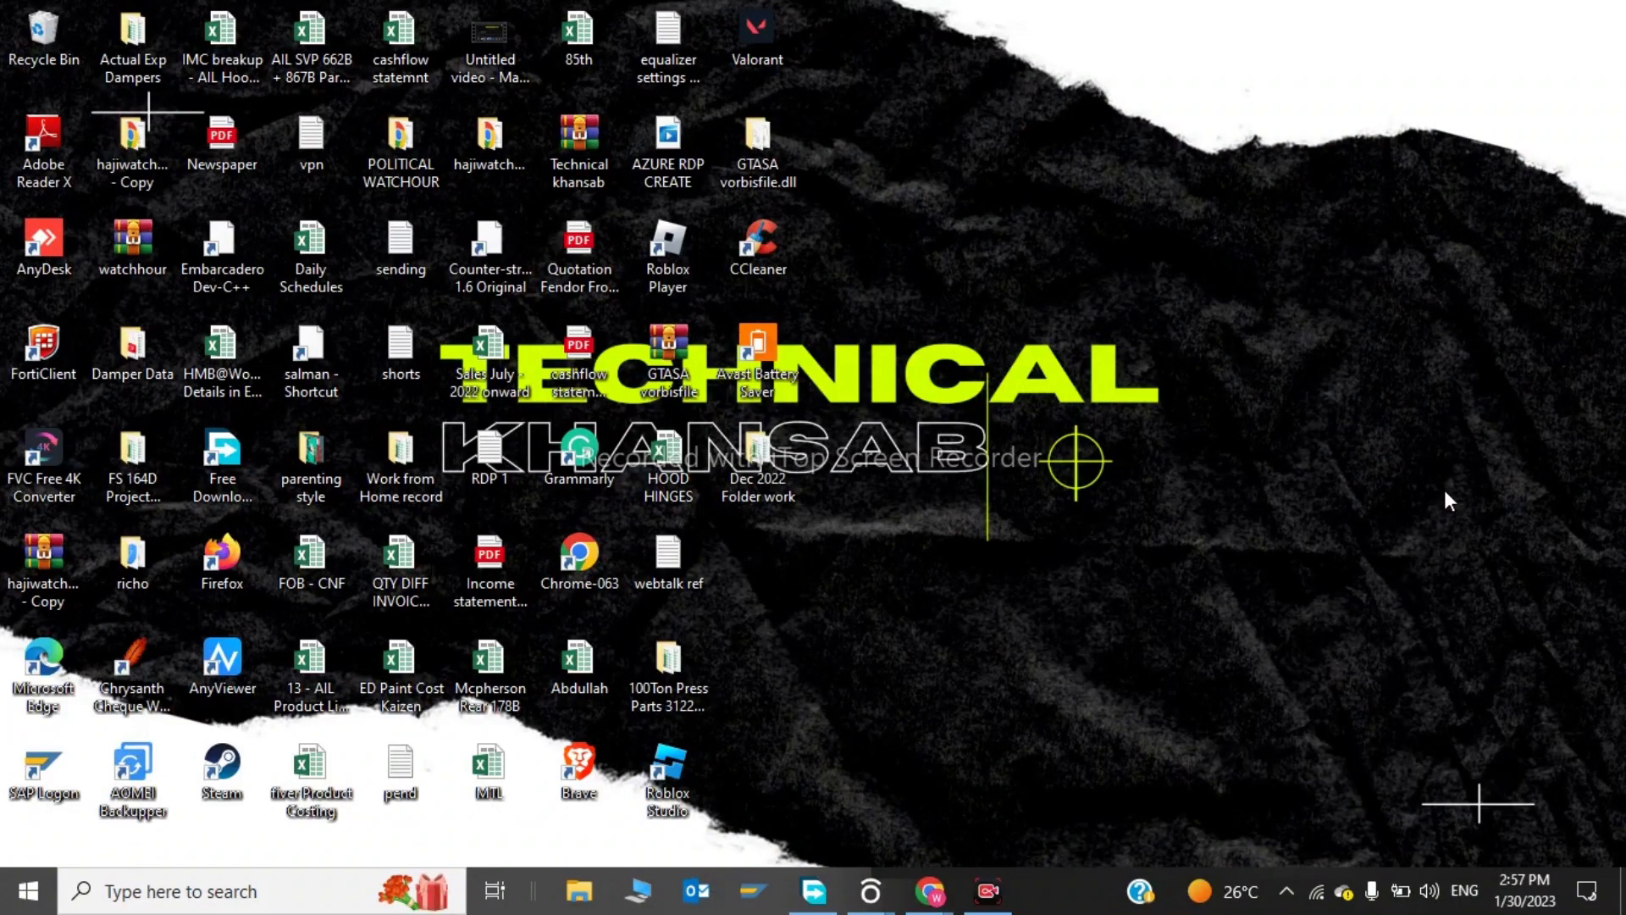
mouse_move(1387, 530)
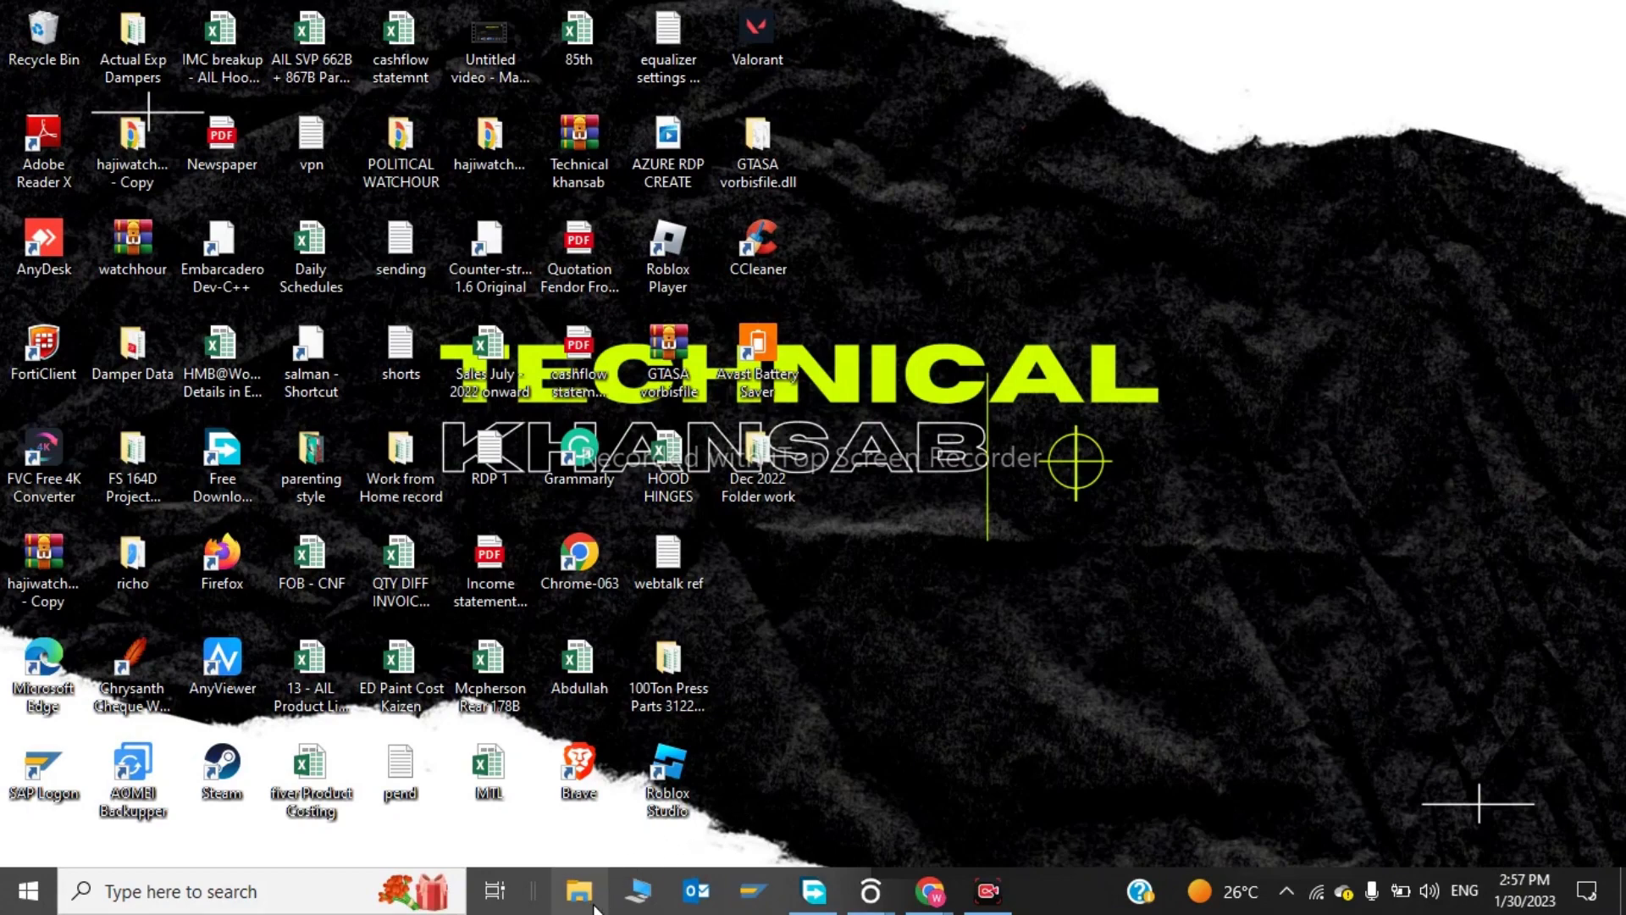
- Go to the Downloads folder and select the EAAntiCheat.Installer file
click(579, 891)
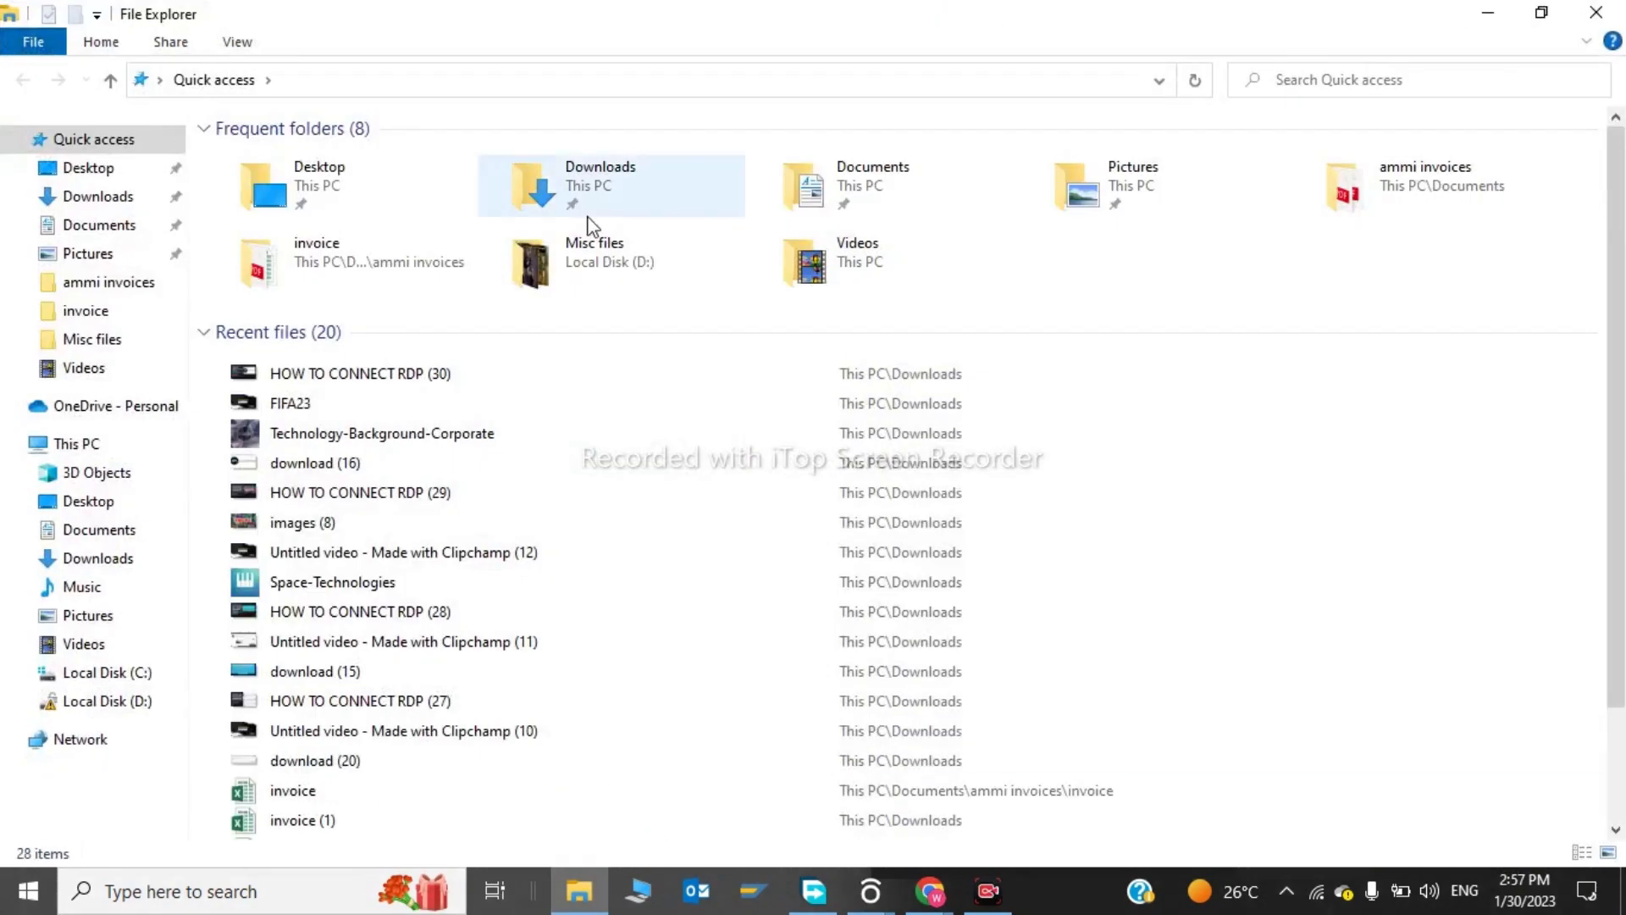
double_click(600, 185)
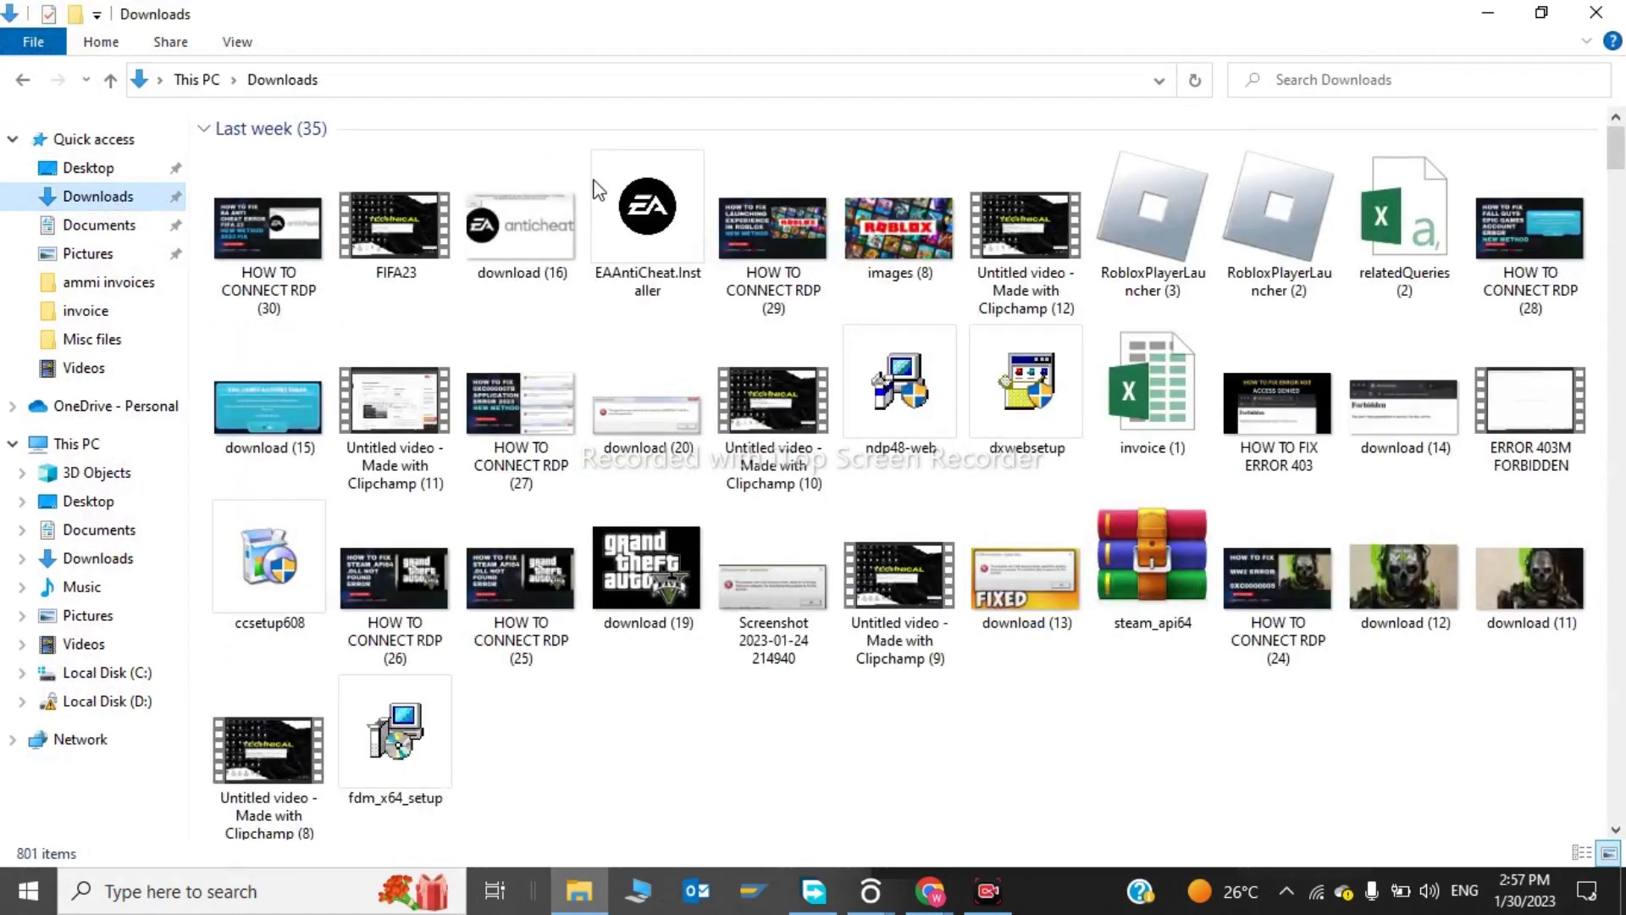
mouse_move(645, 223)
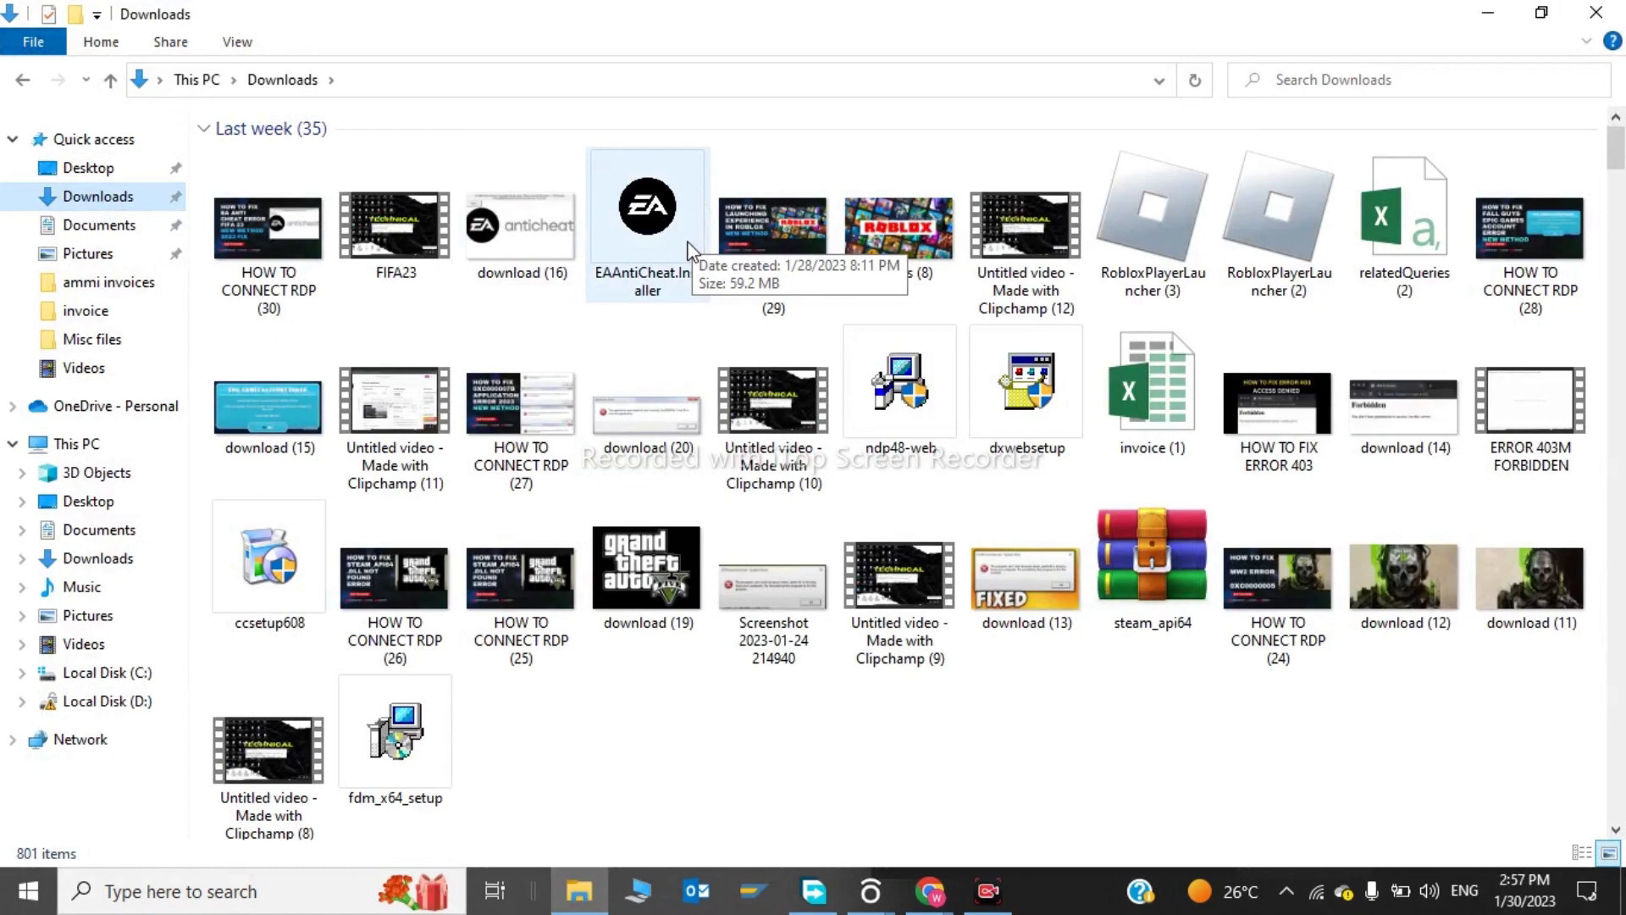
click(645, 205)
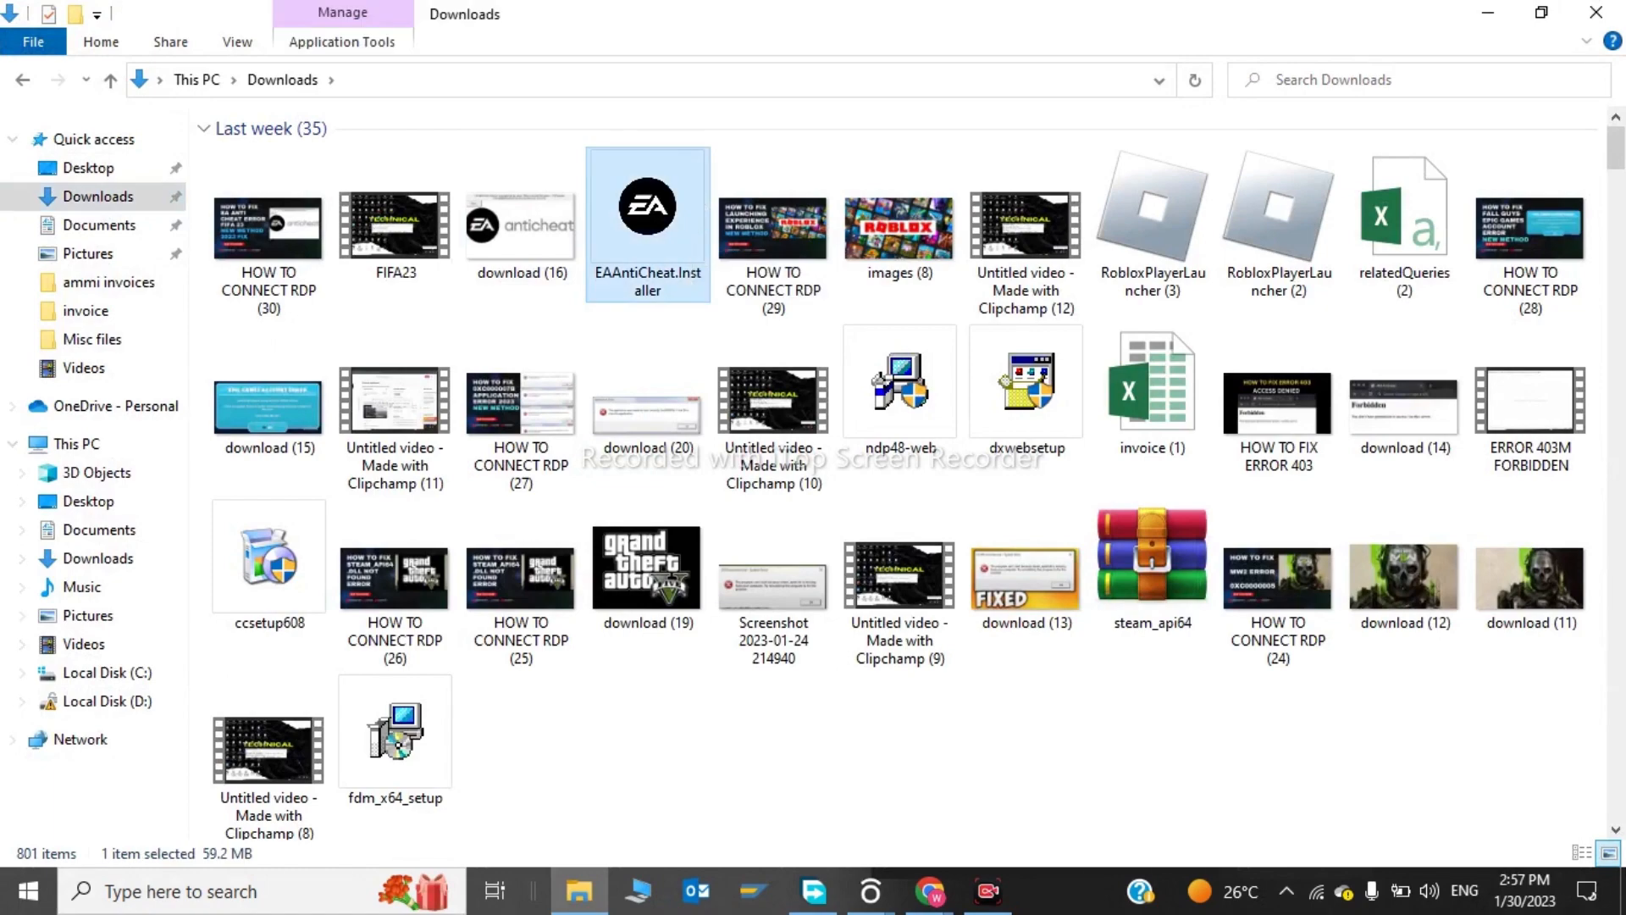
- Launch EA AntiCheat Setup and choose FIFA 23 as the game
double_click(646, 226)
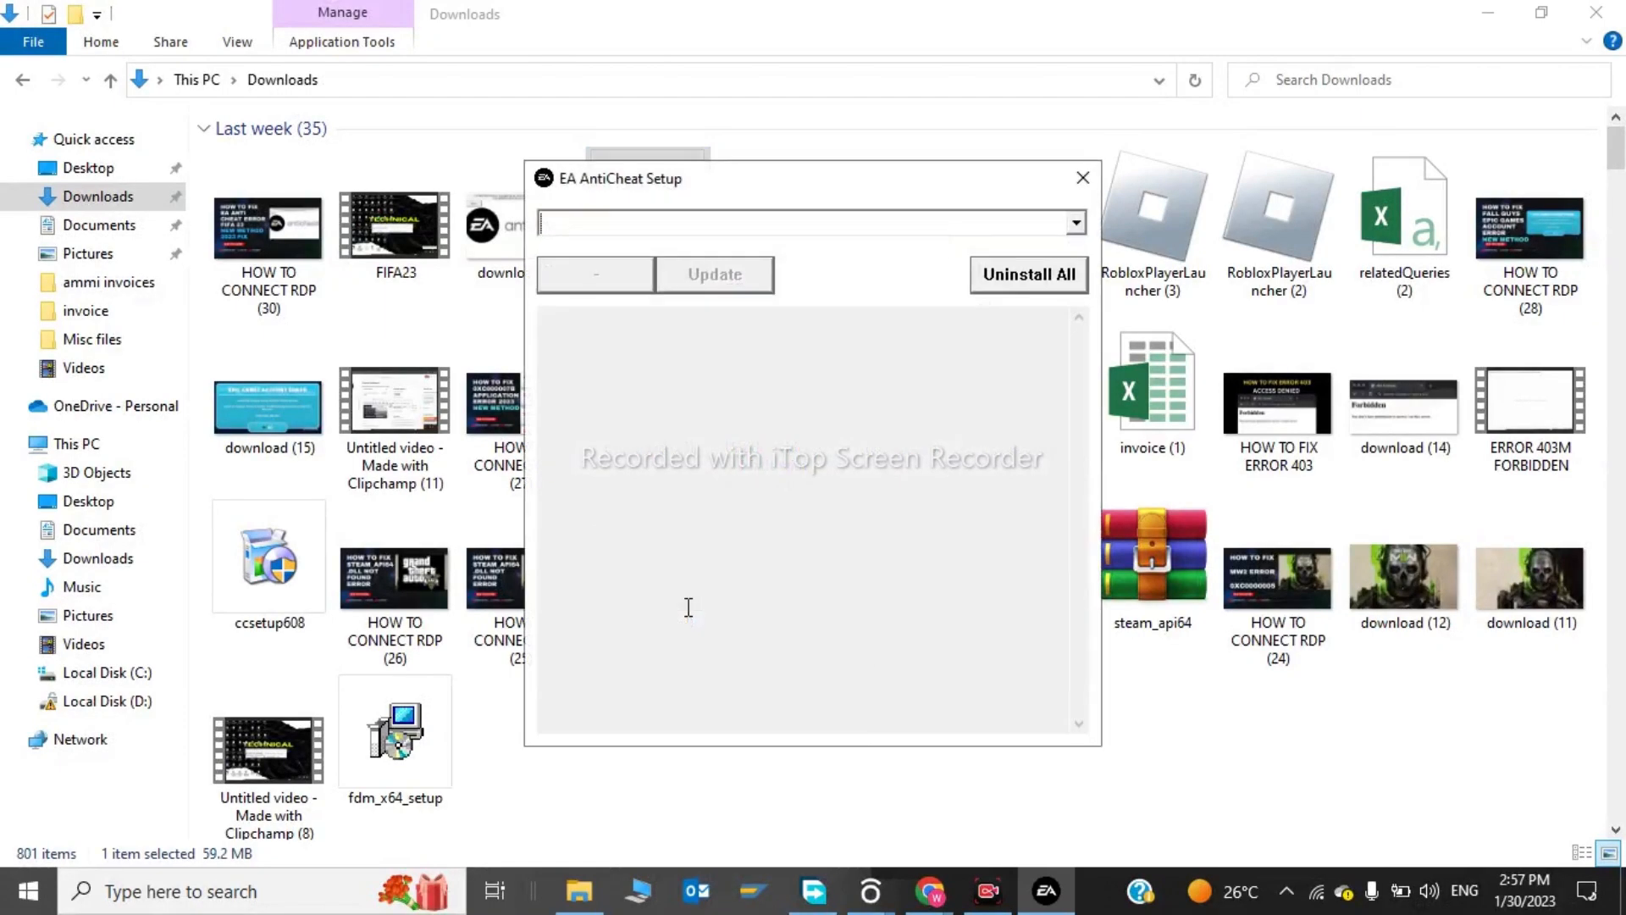
click(1074, 222)
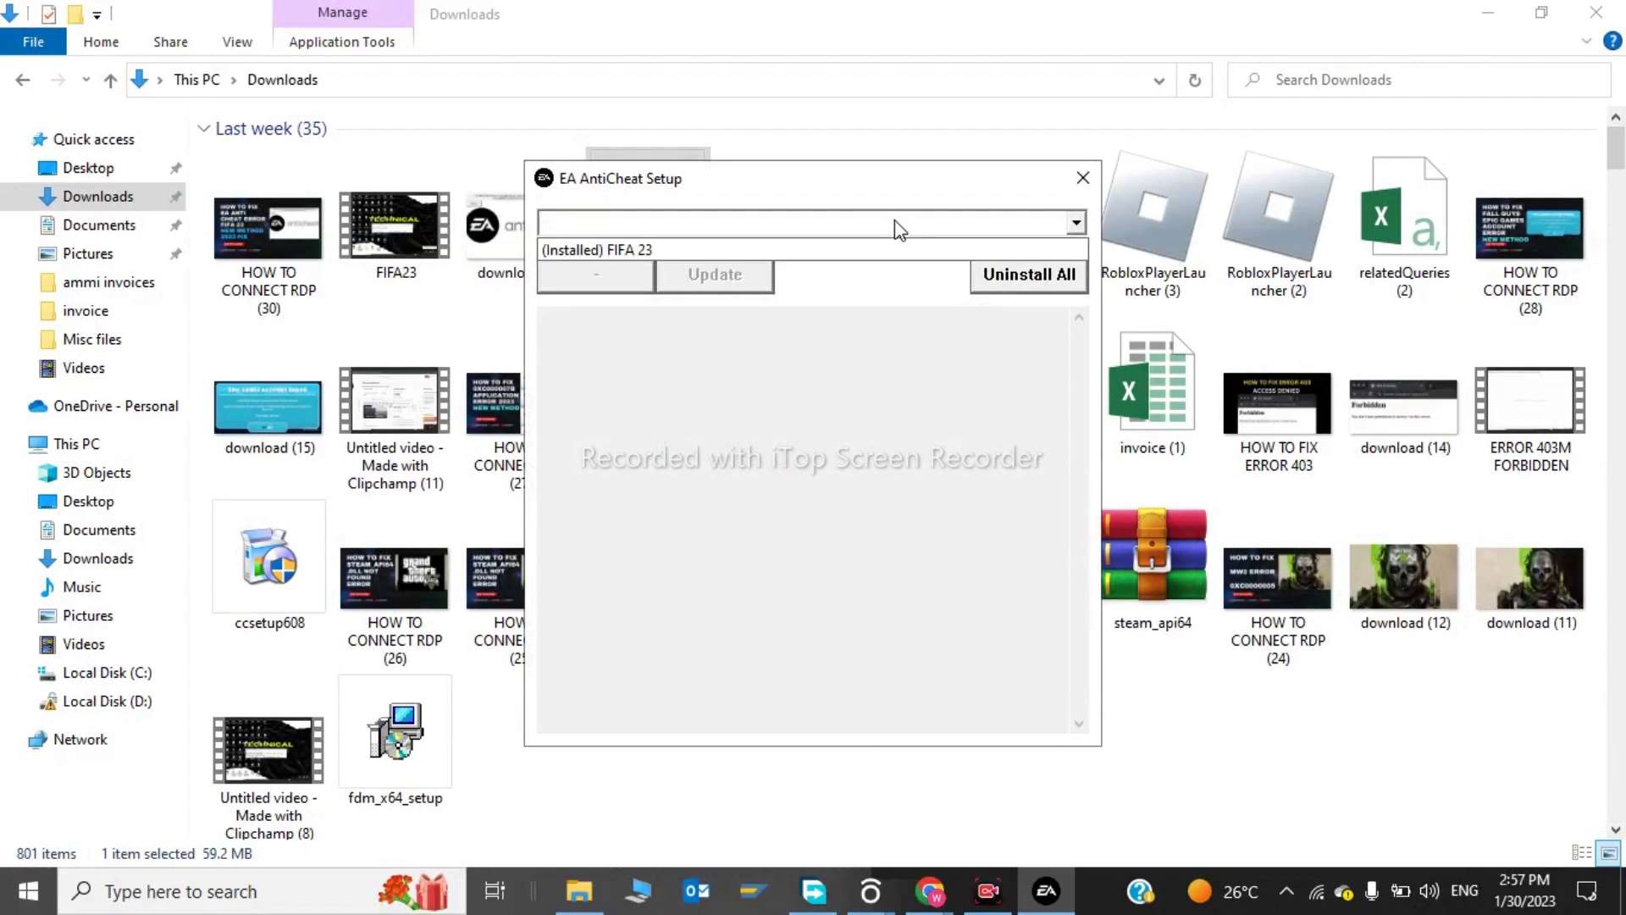
click(596, 249)
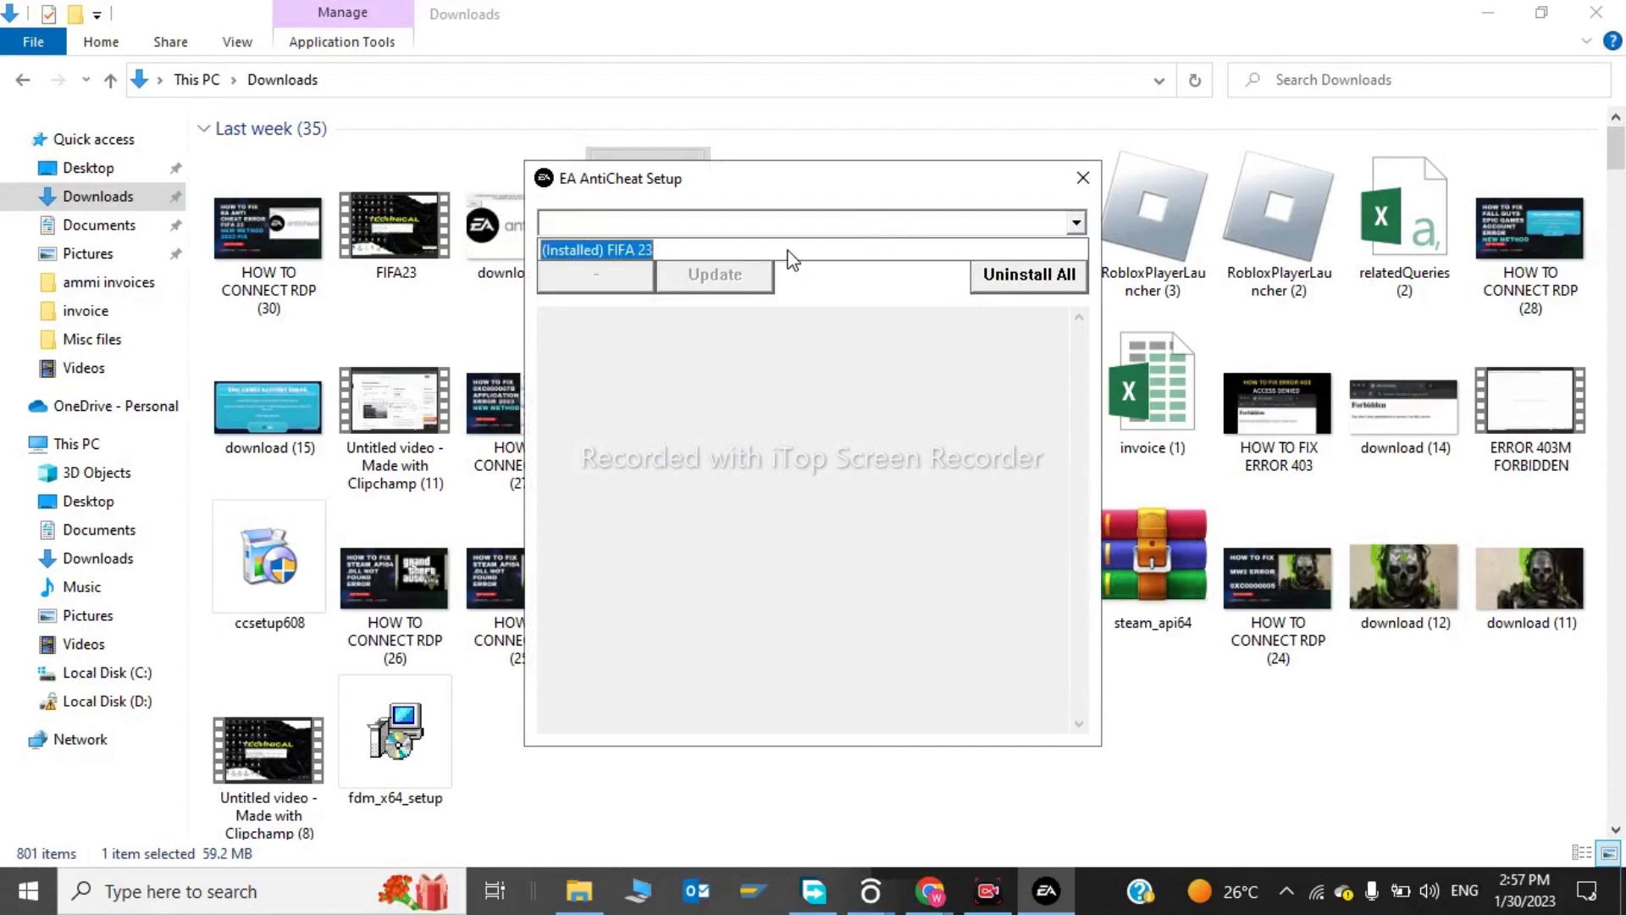
click(596, 249)
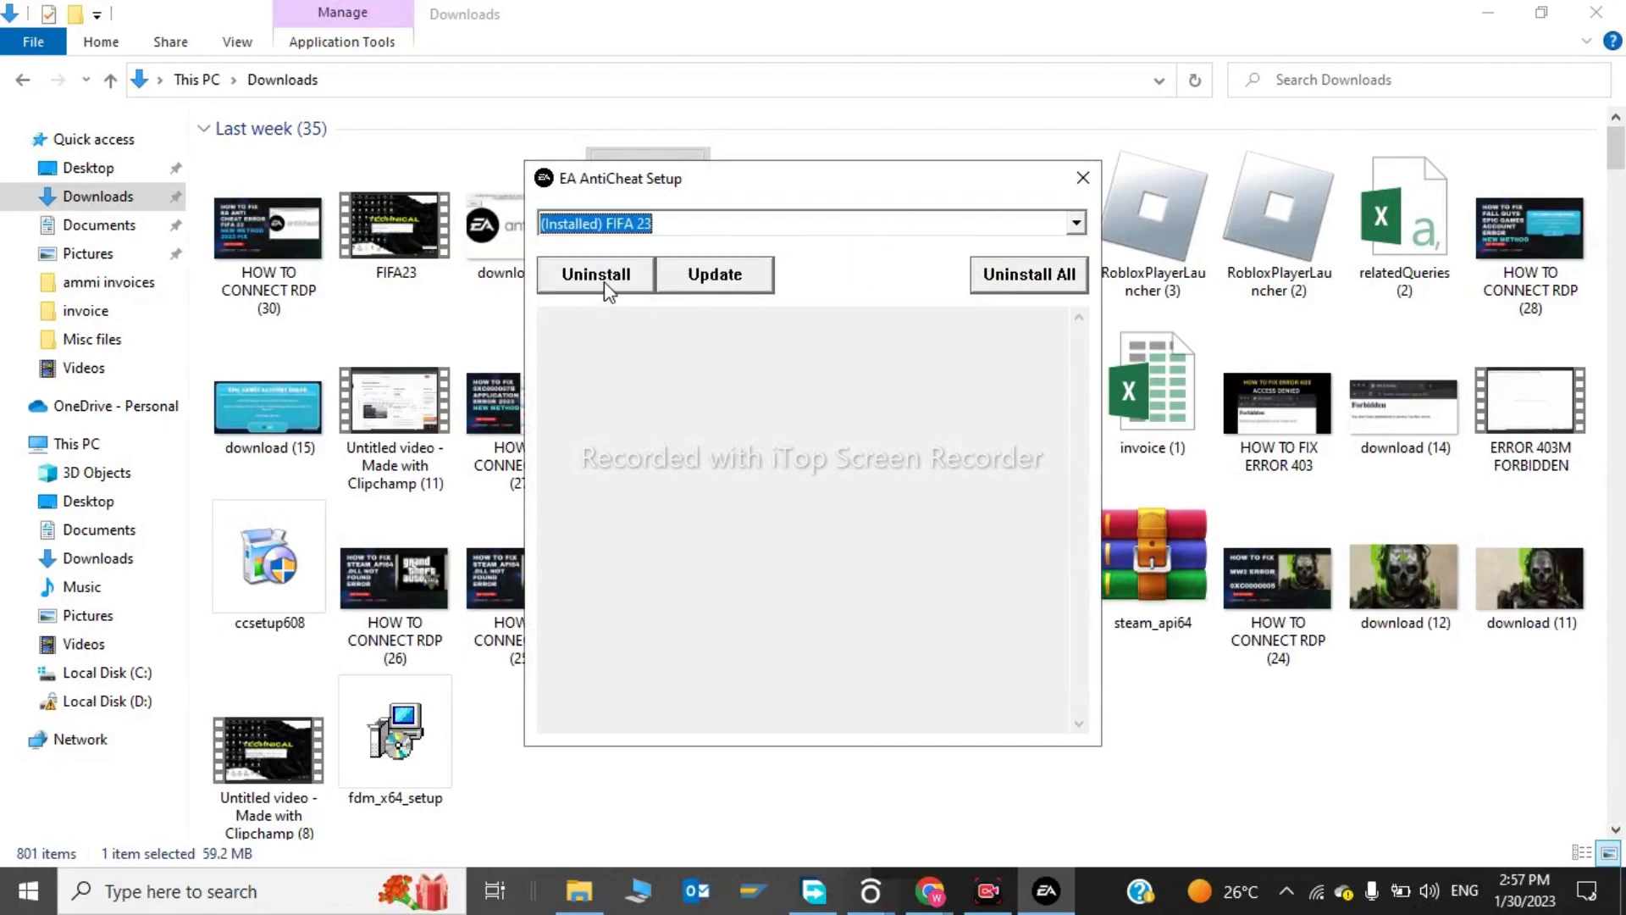
- Uninstall then reinstall EA AntiCheat for FIFA 23 and close the setup window
click(594, 275)
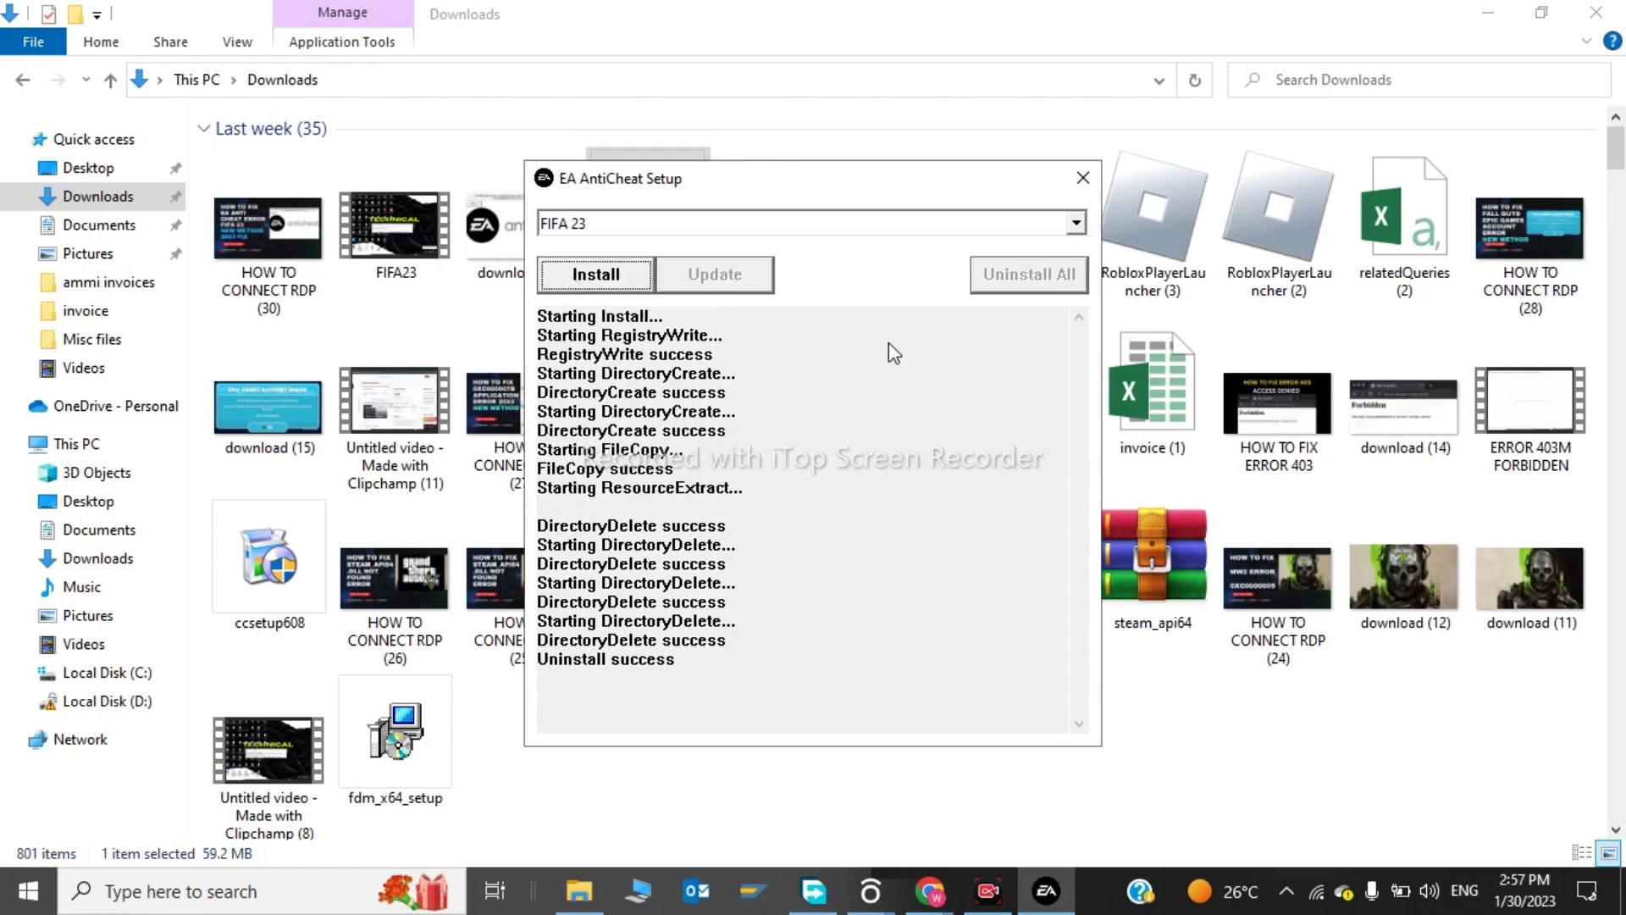
click(595, 274)
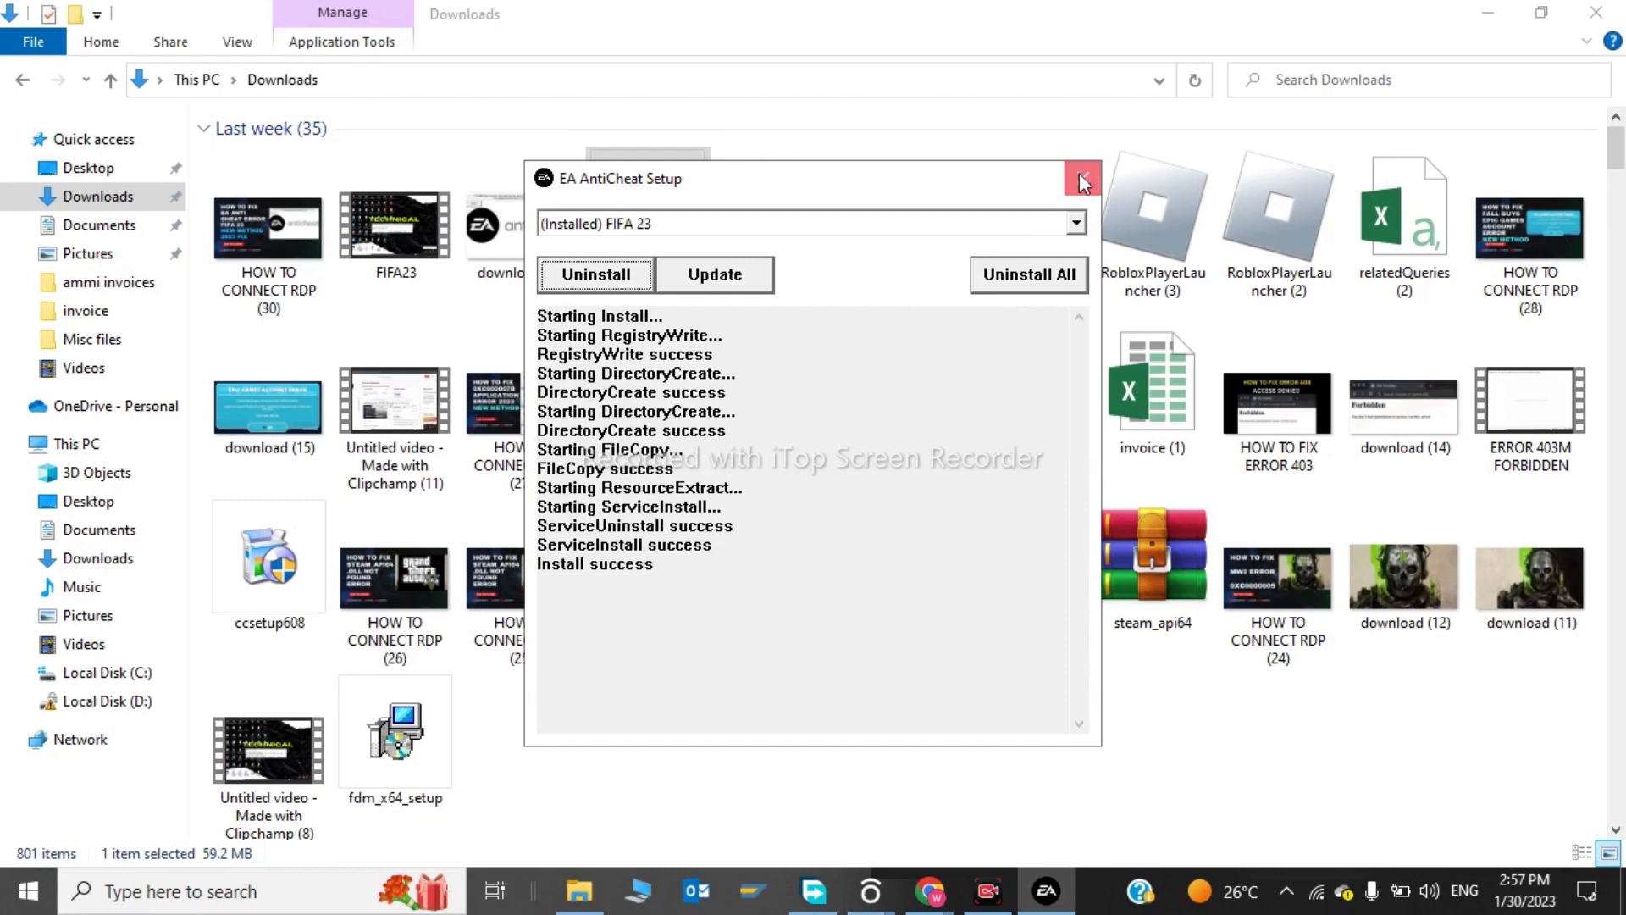
click(1082, 177)
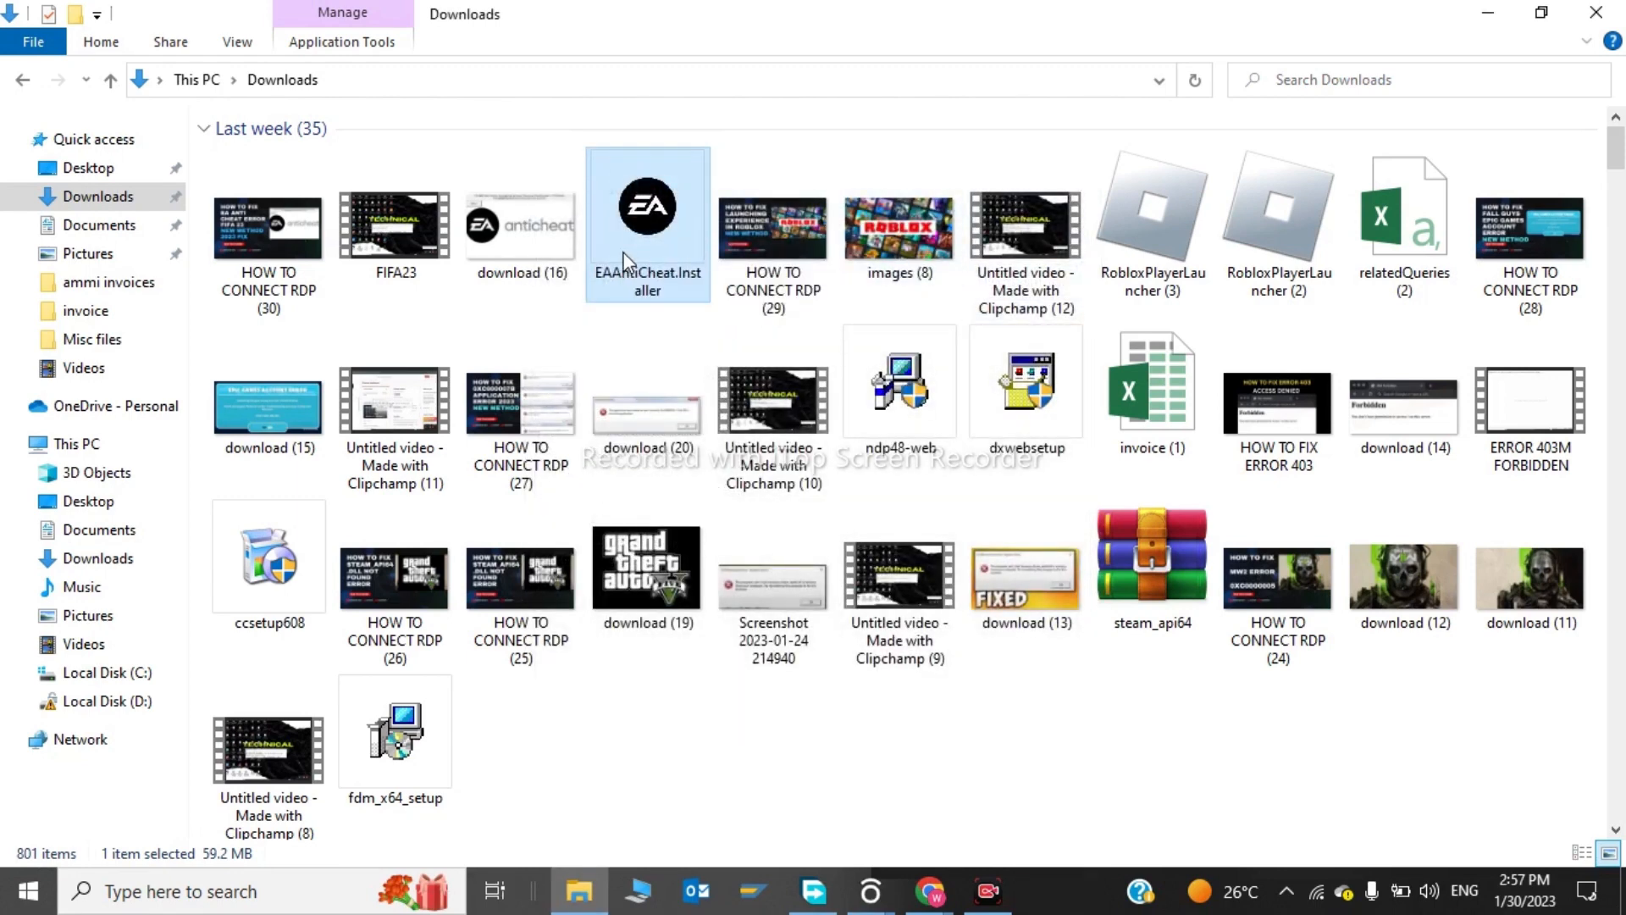
- Show the installer's Properties Digital Signatures details for the Electronic Arts, Inc. signer
right_click(645, 223)
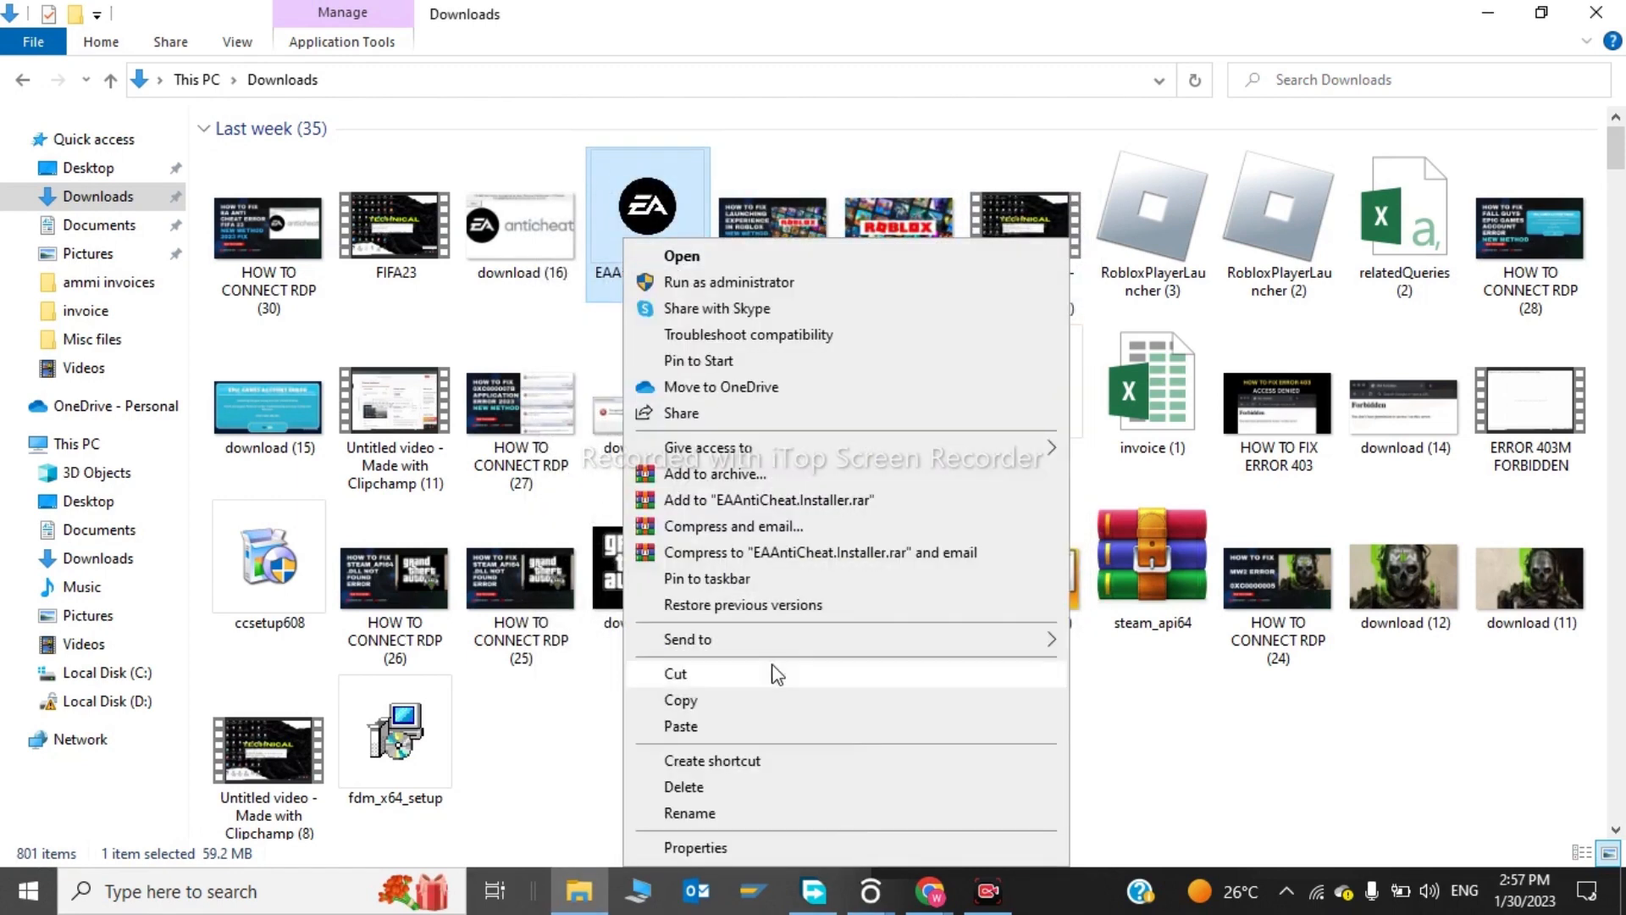
mouse_move(695, 847)
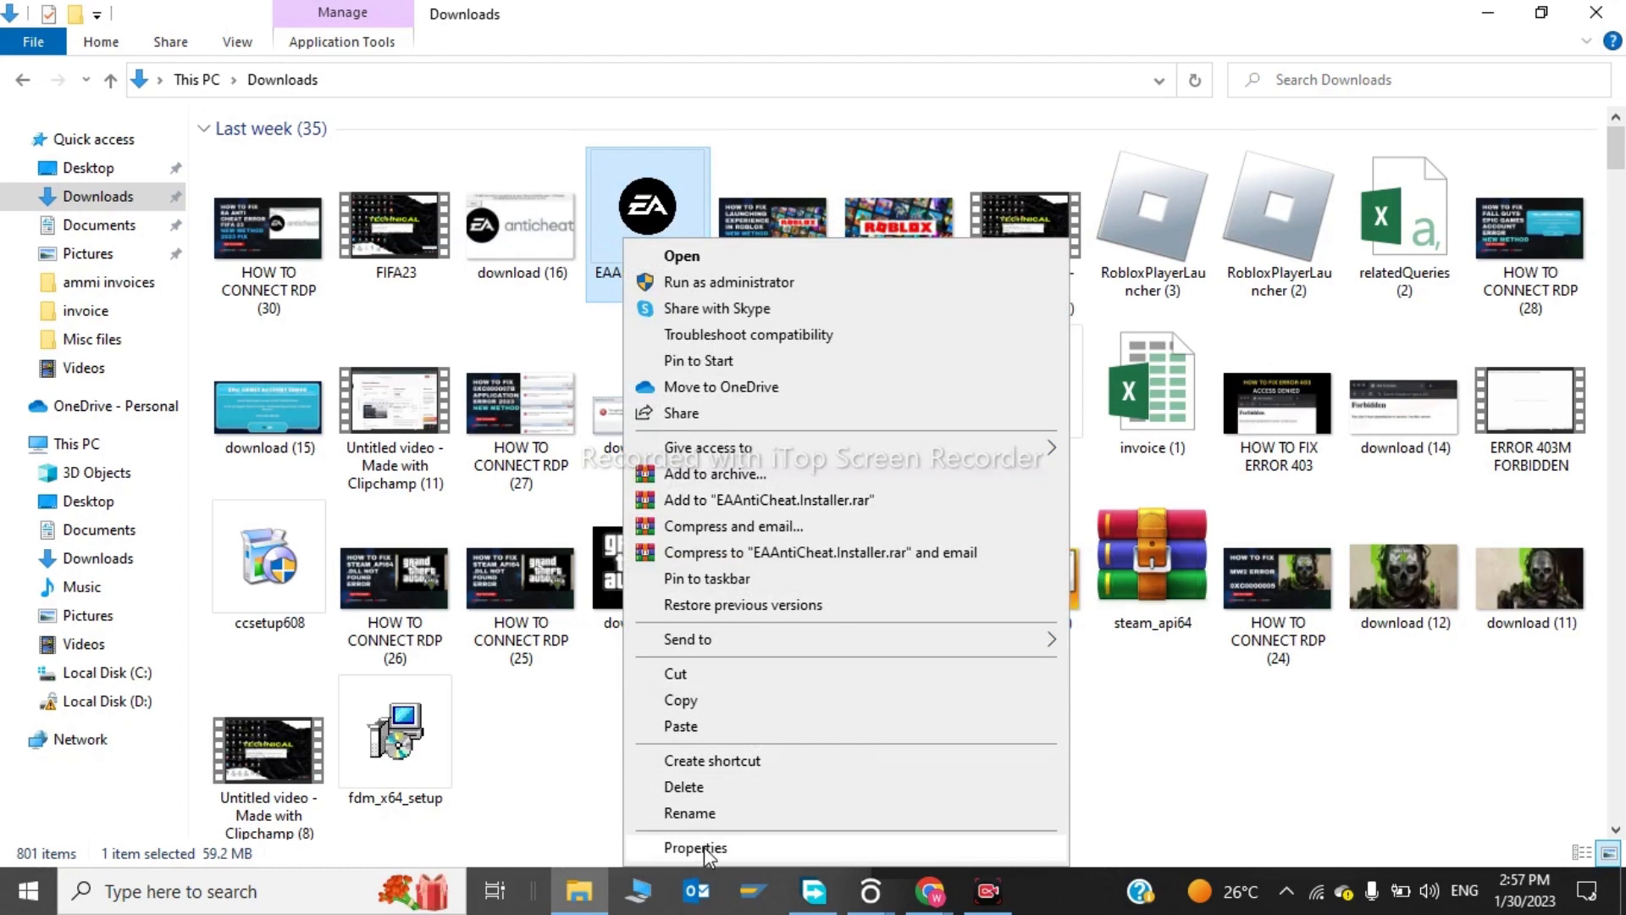
click(695, 847)
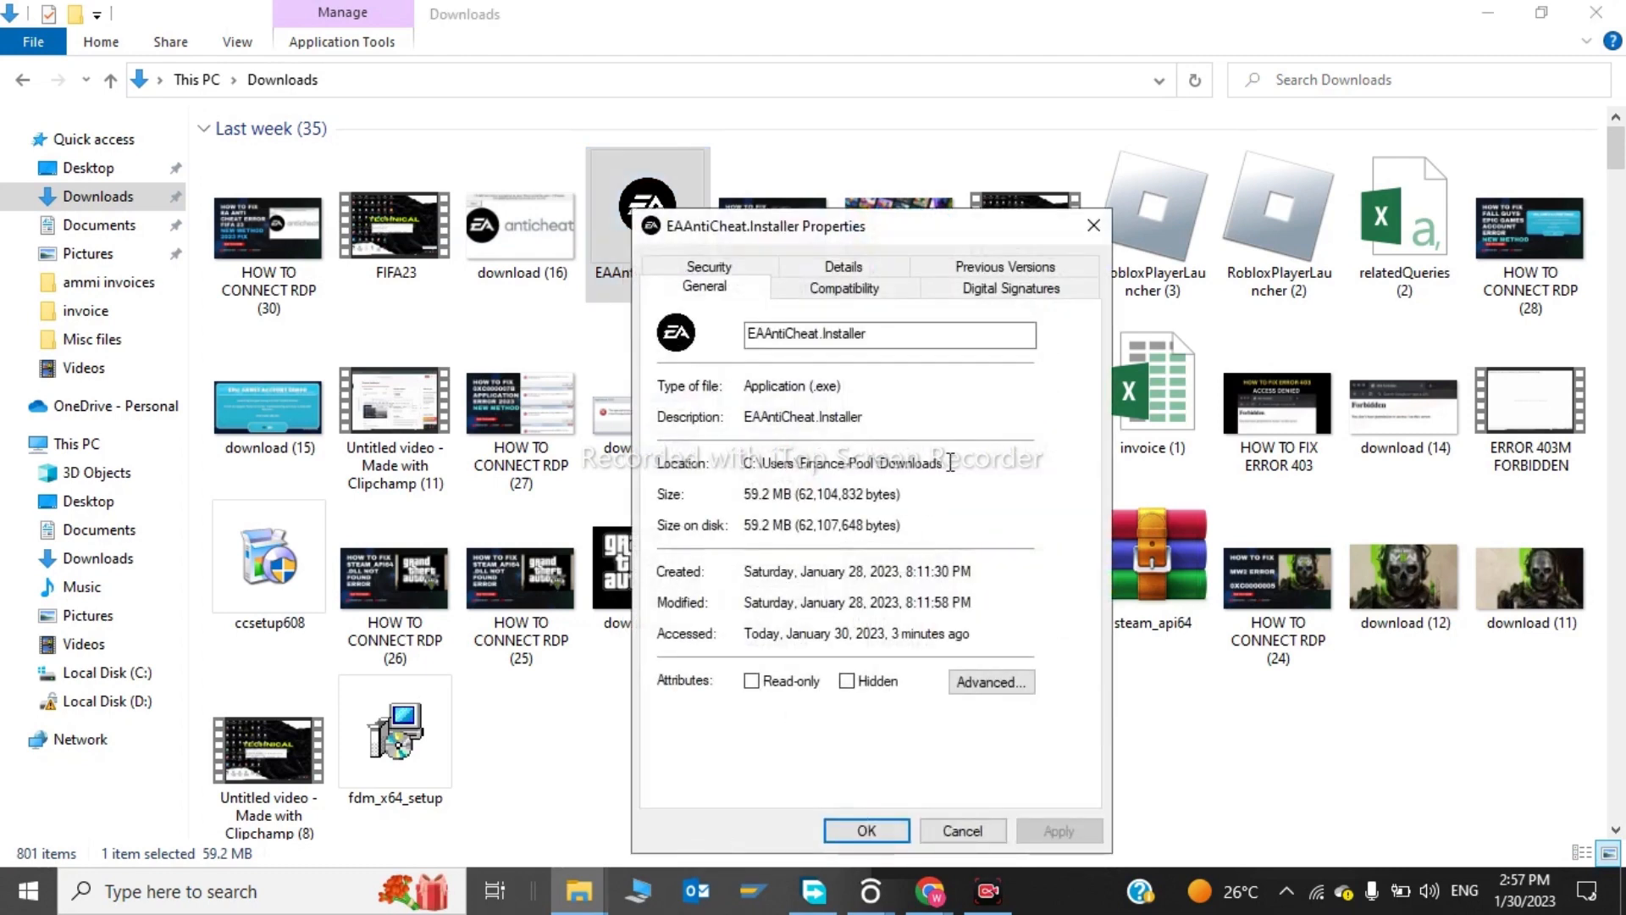
click(1008, 288)
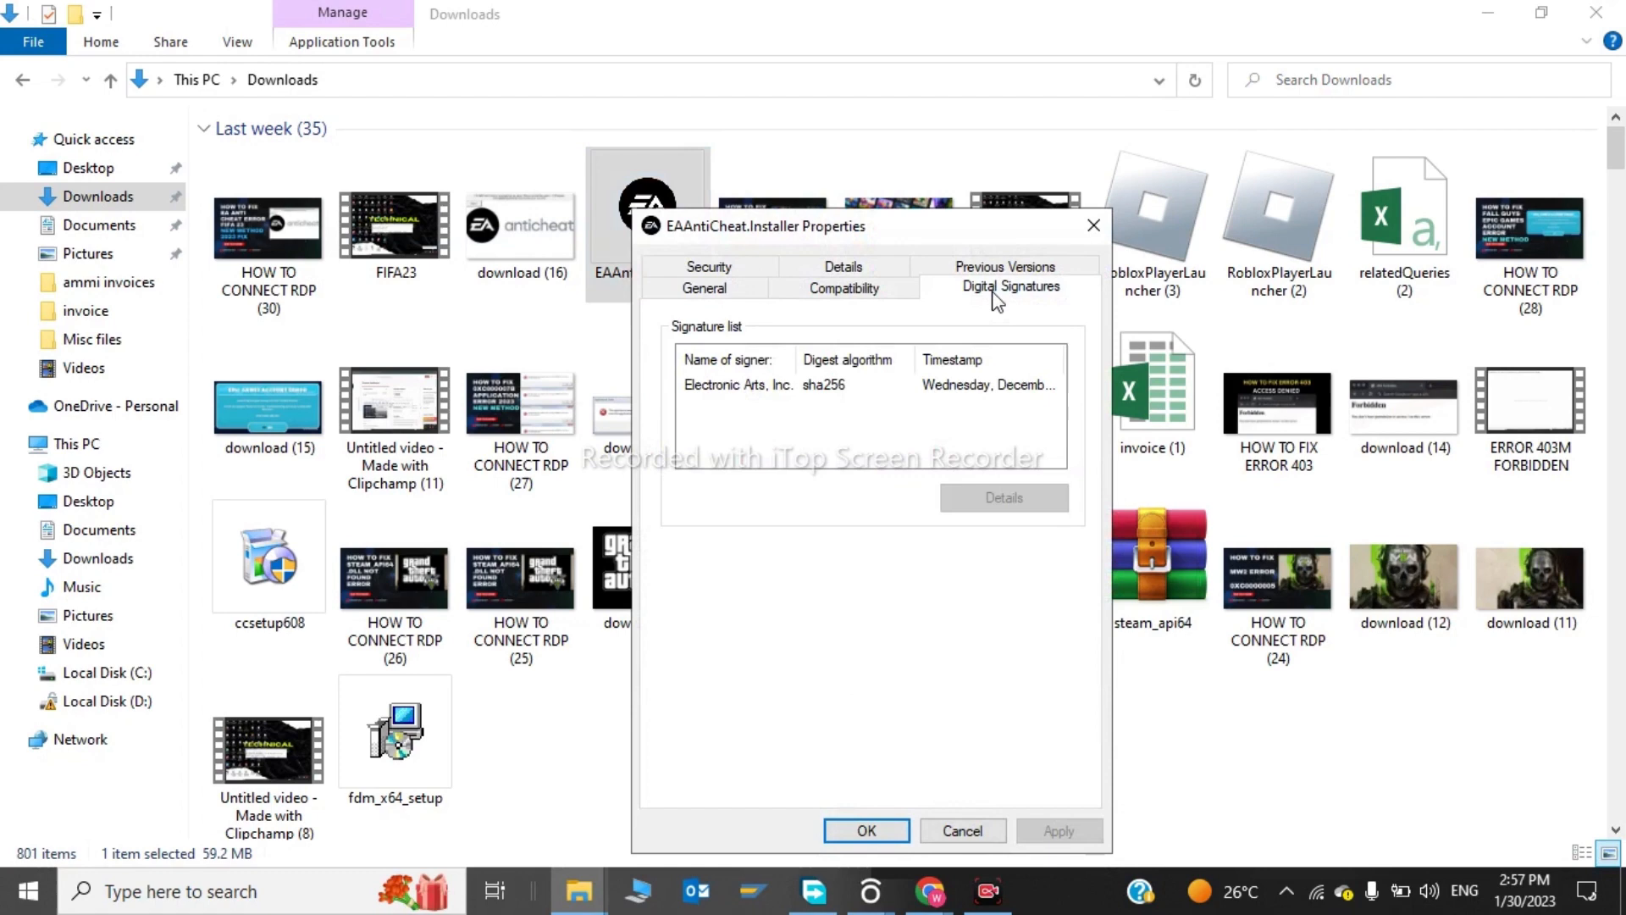
mouse_move(847, 391)
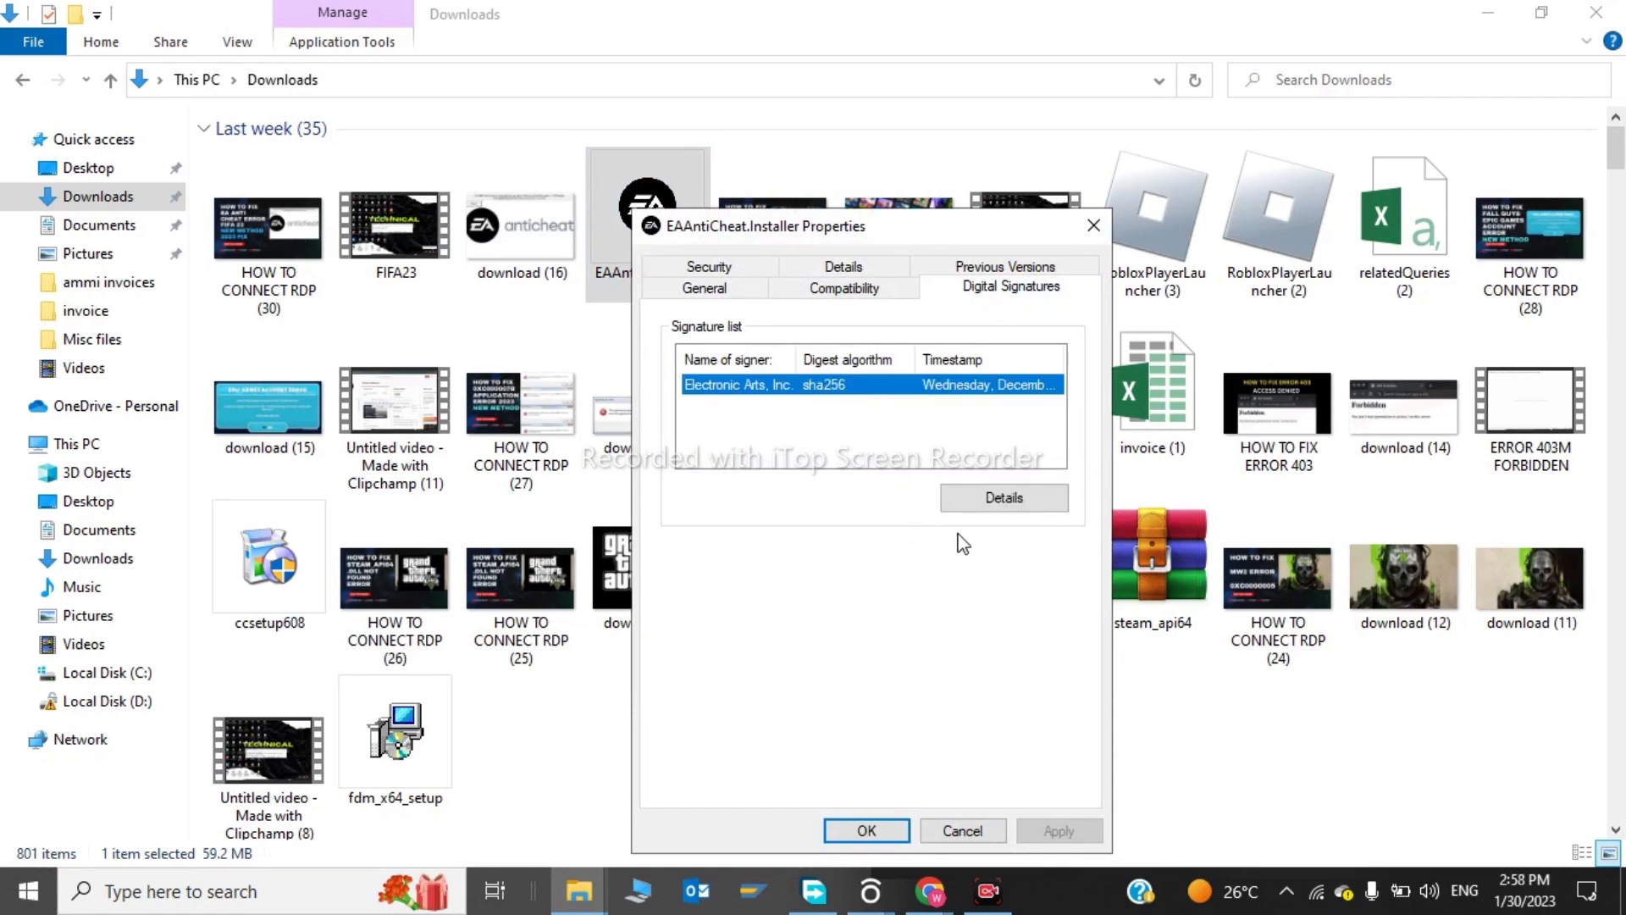
click(1001, 497)
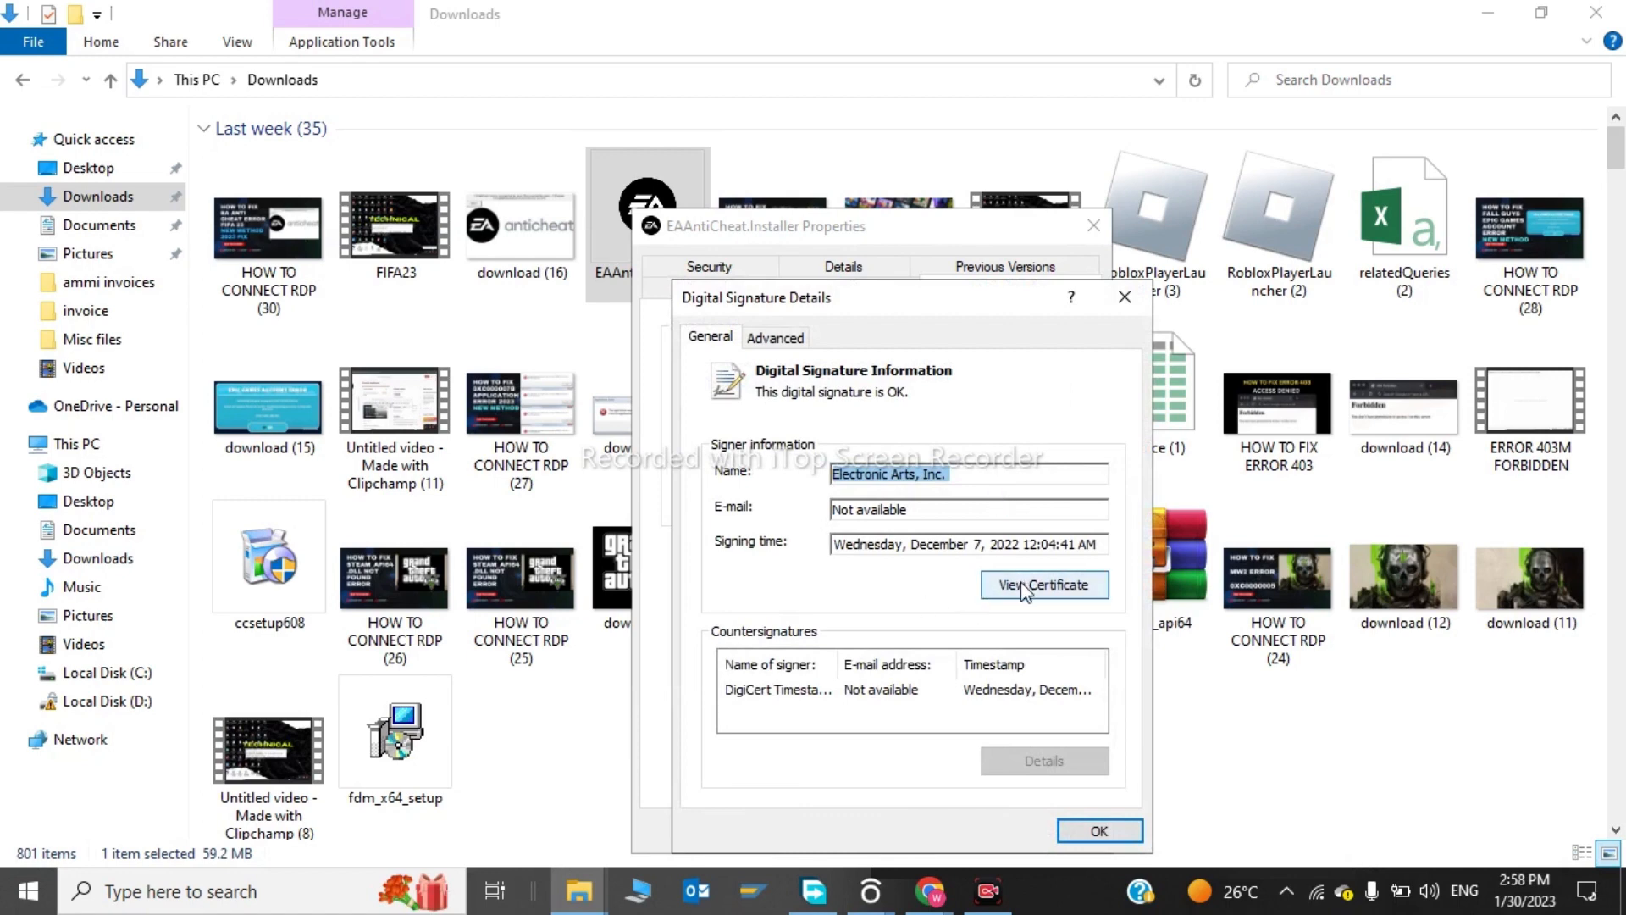
- View the Electronic Arts certificate and begin installing it with the Certificate Import Wizard
click(1043, 584)
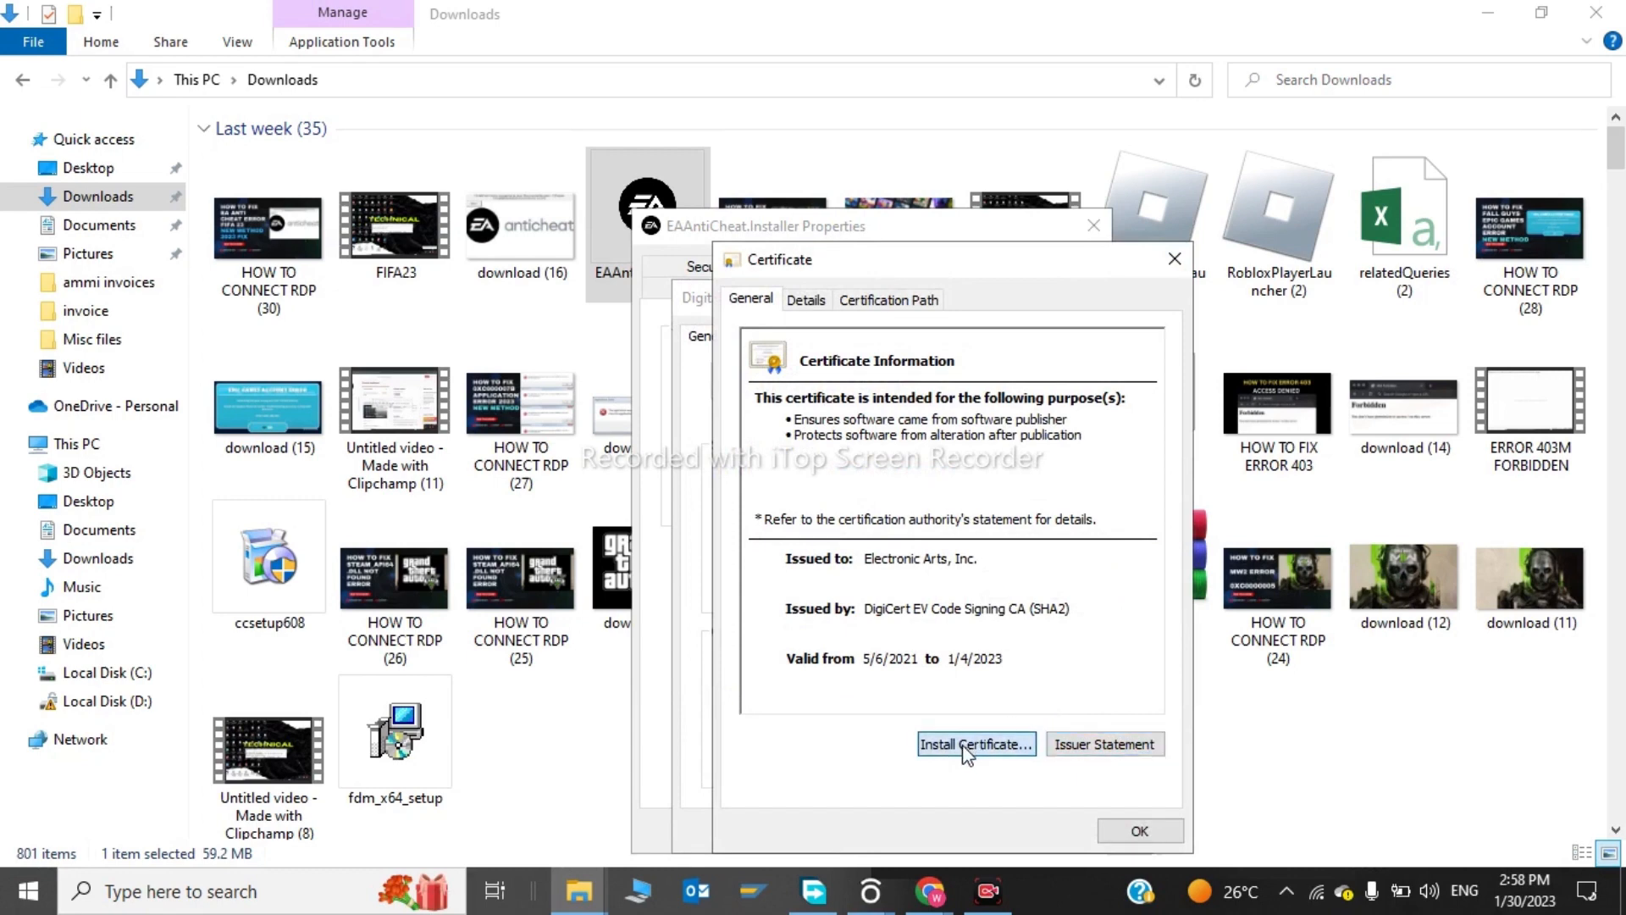
click(975, 743)
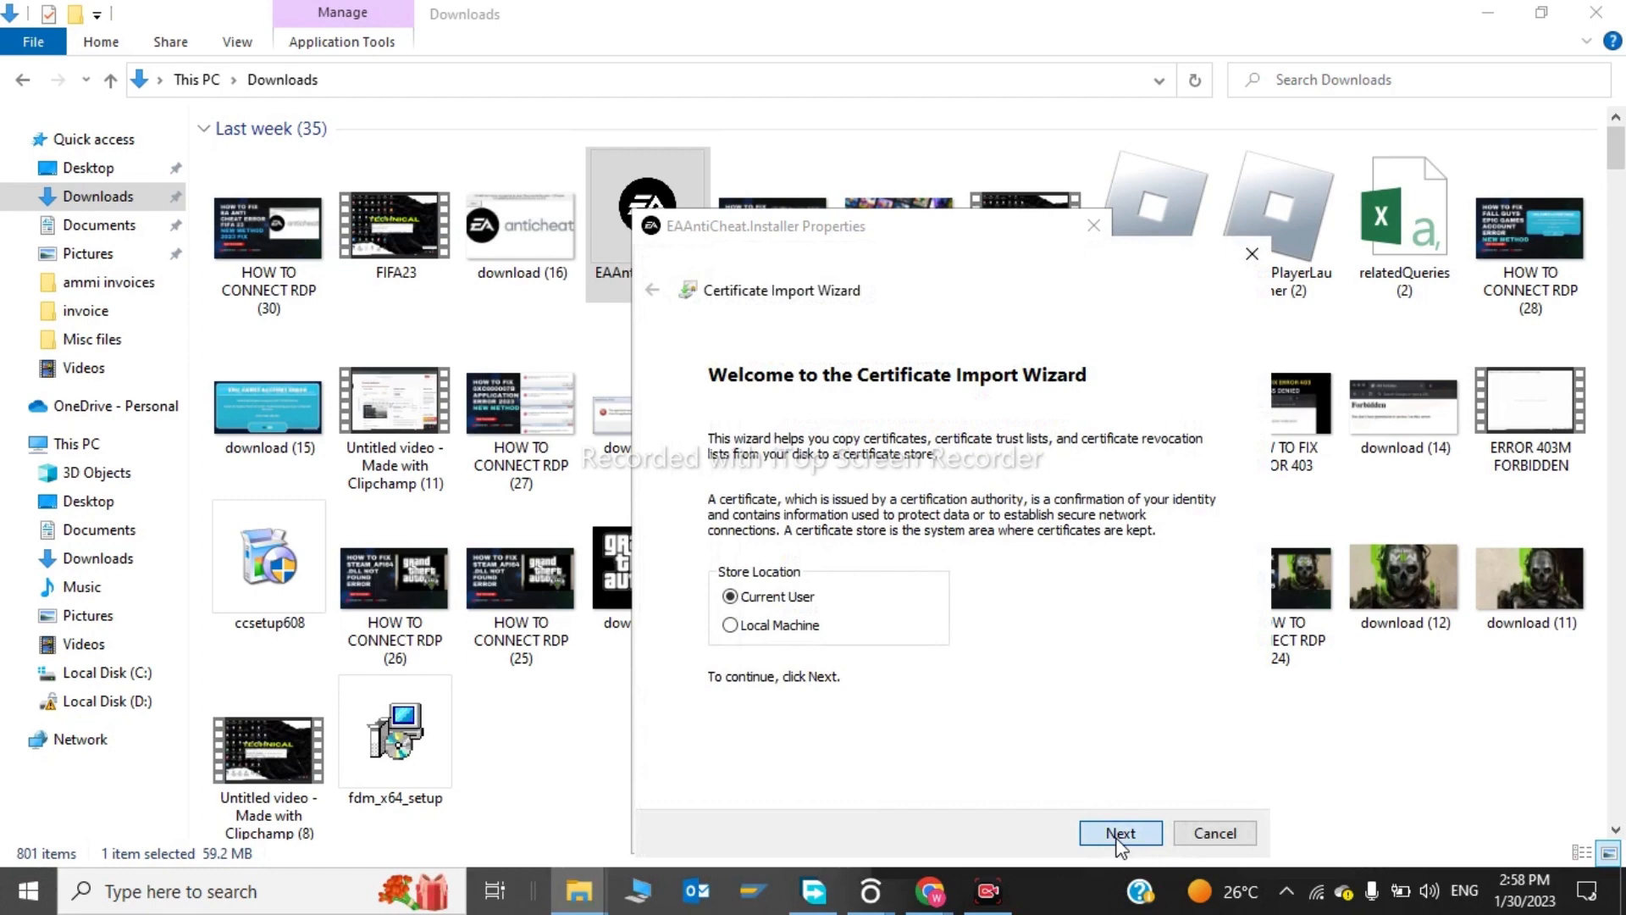
- Complete the import with automatic store selection and acknowledge the success message
click(1120, 834)
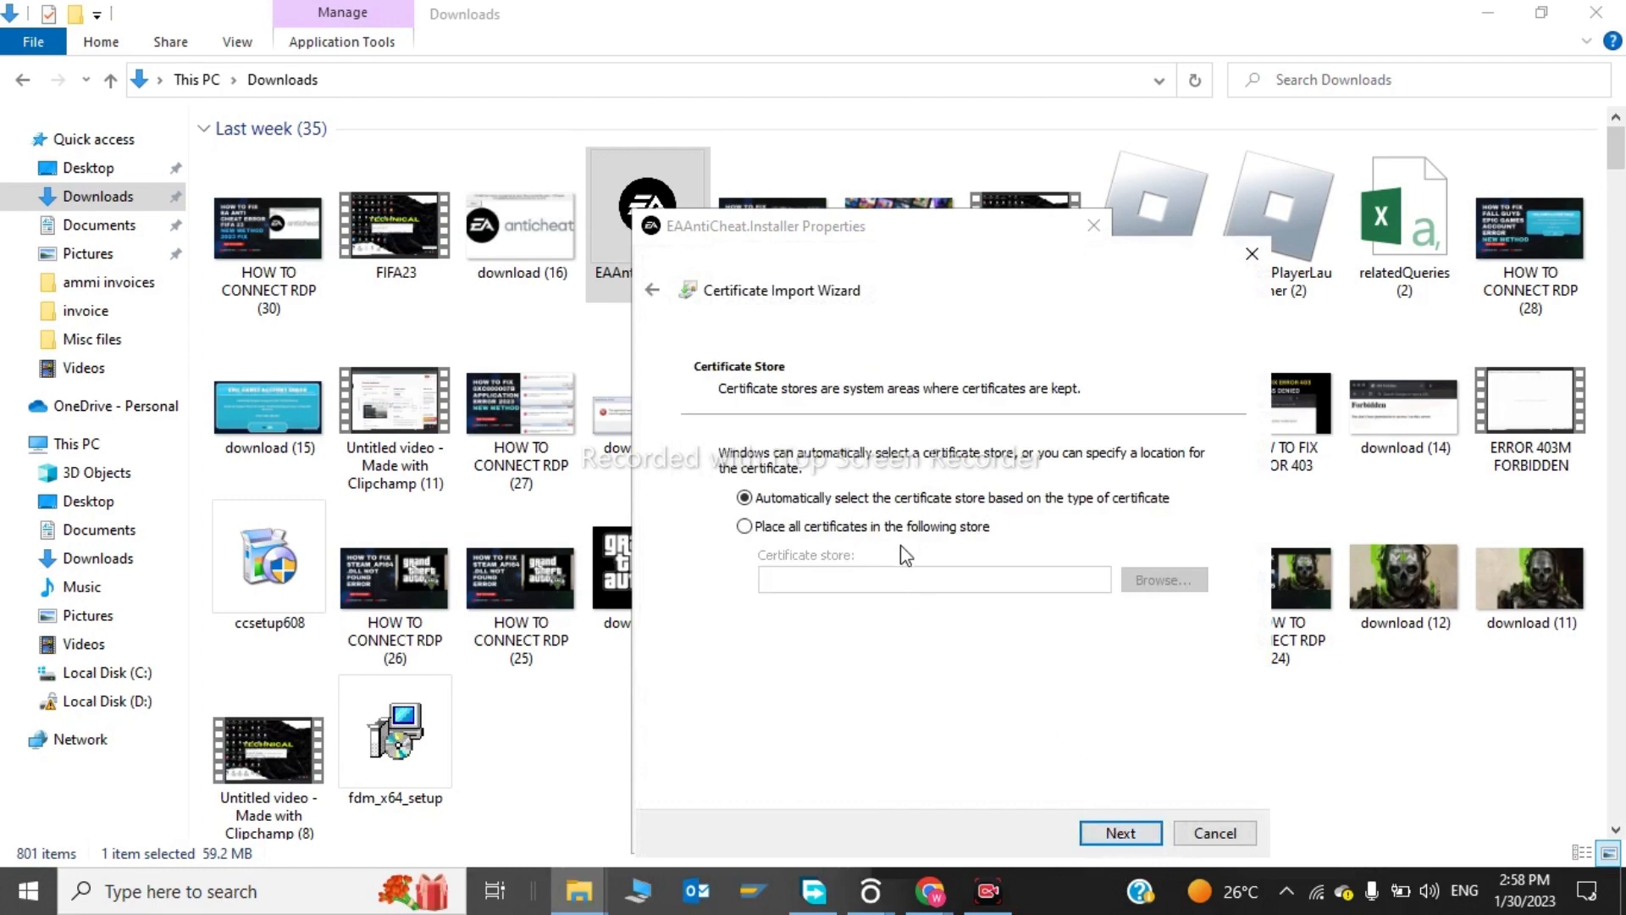
mouse_move(1120, 833)
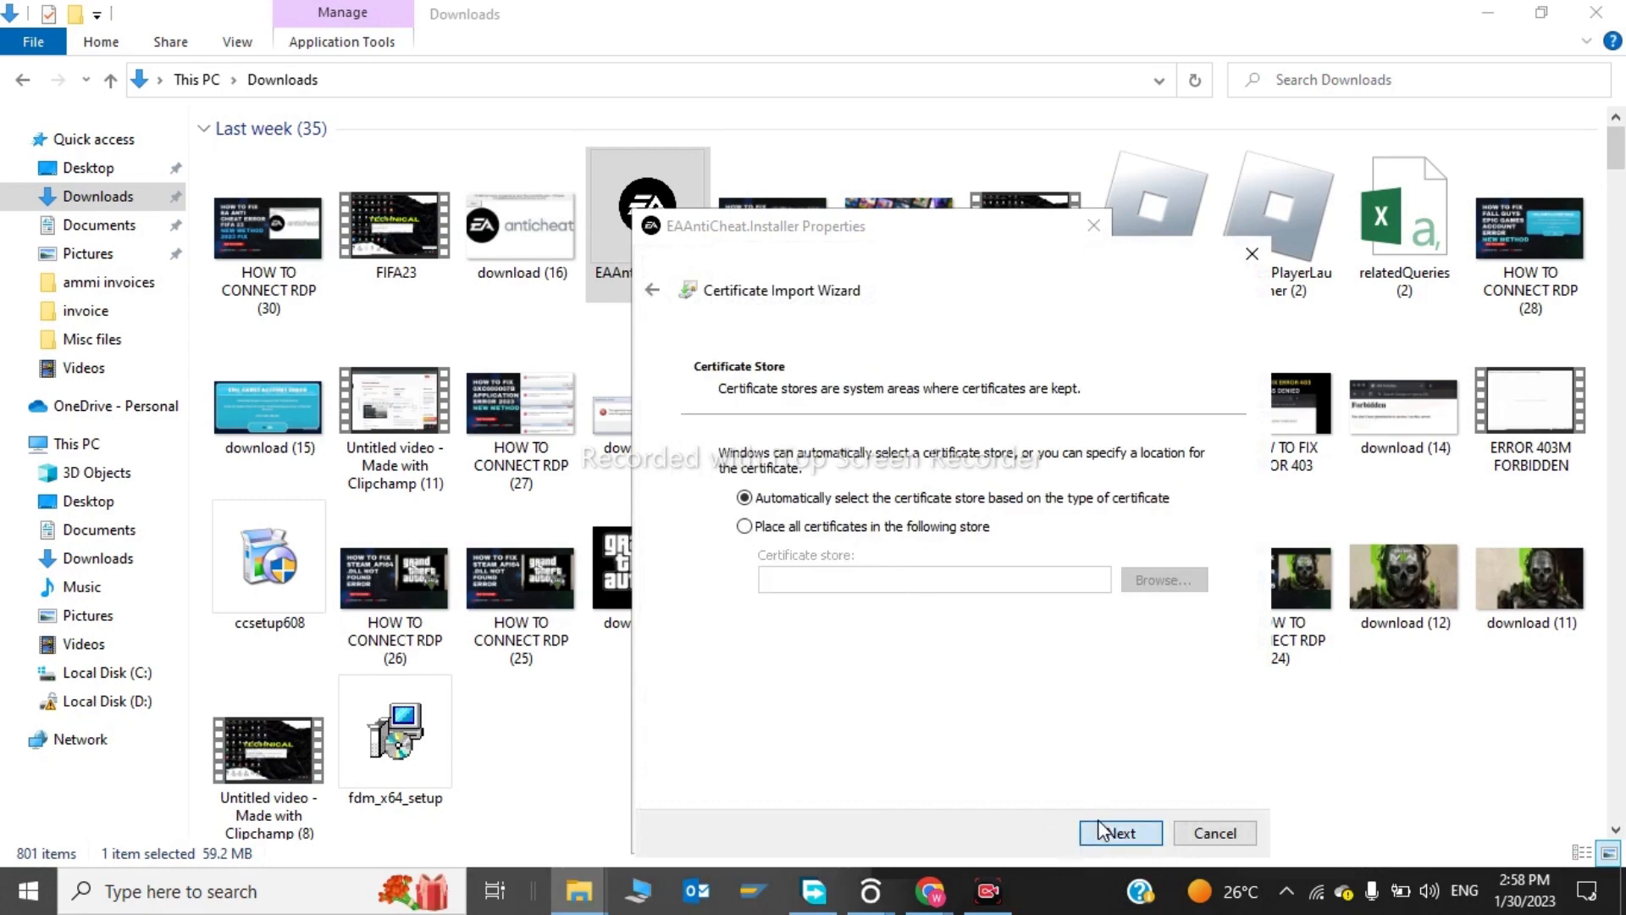
click(1120, 834)
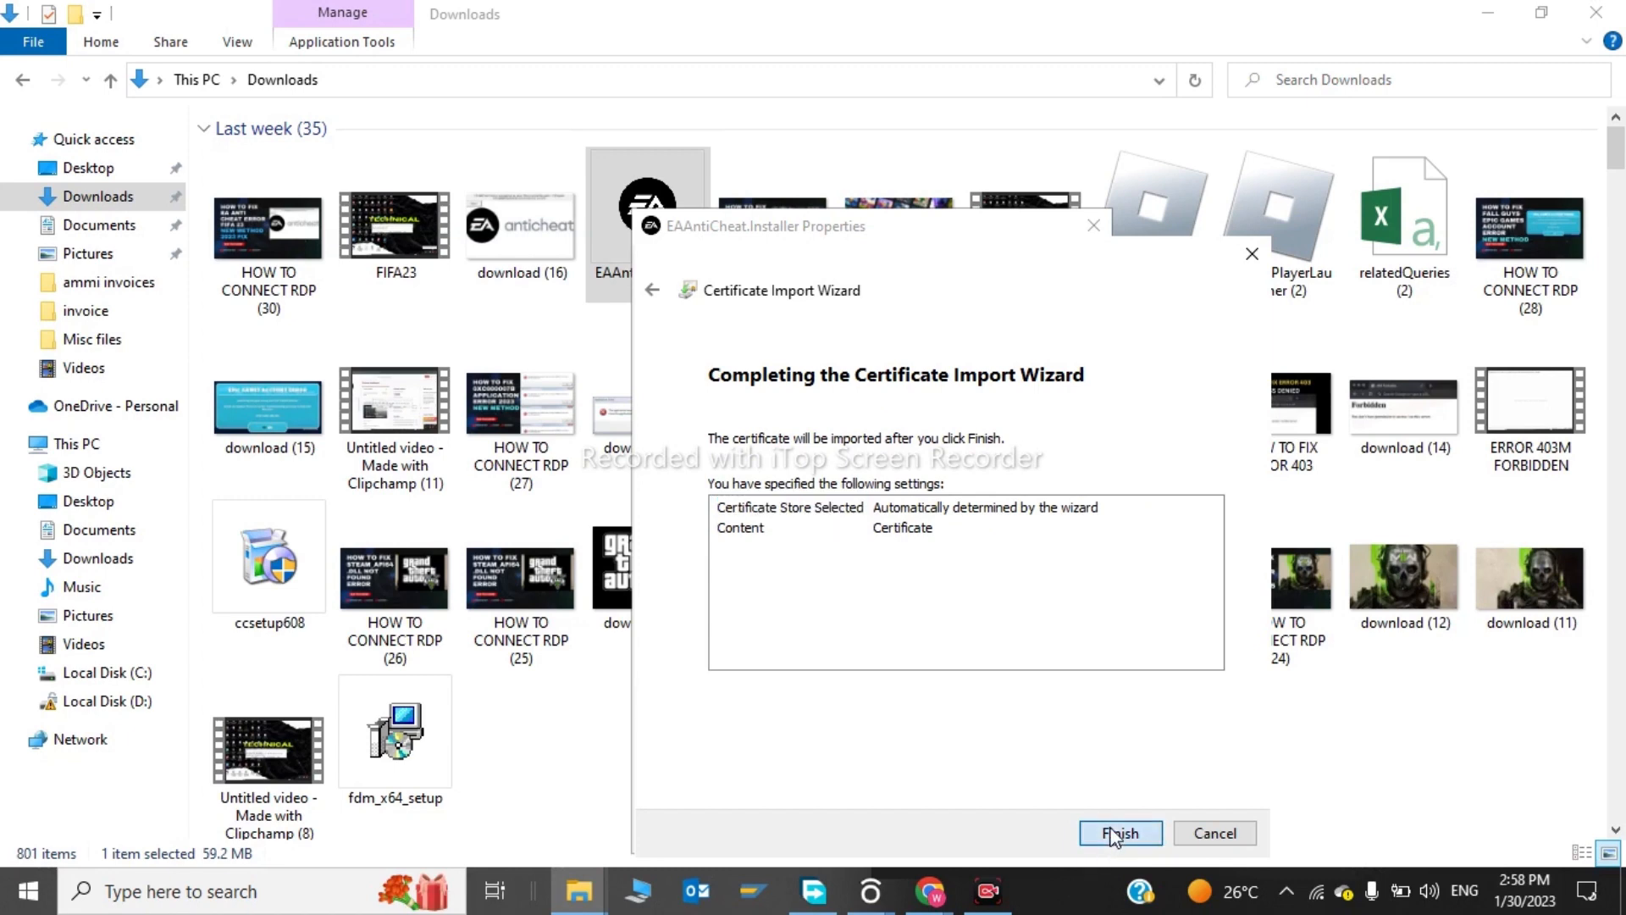
click(1120, 834)
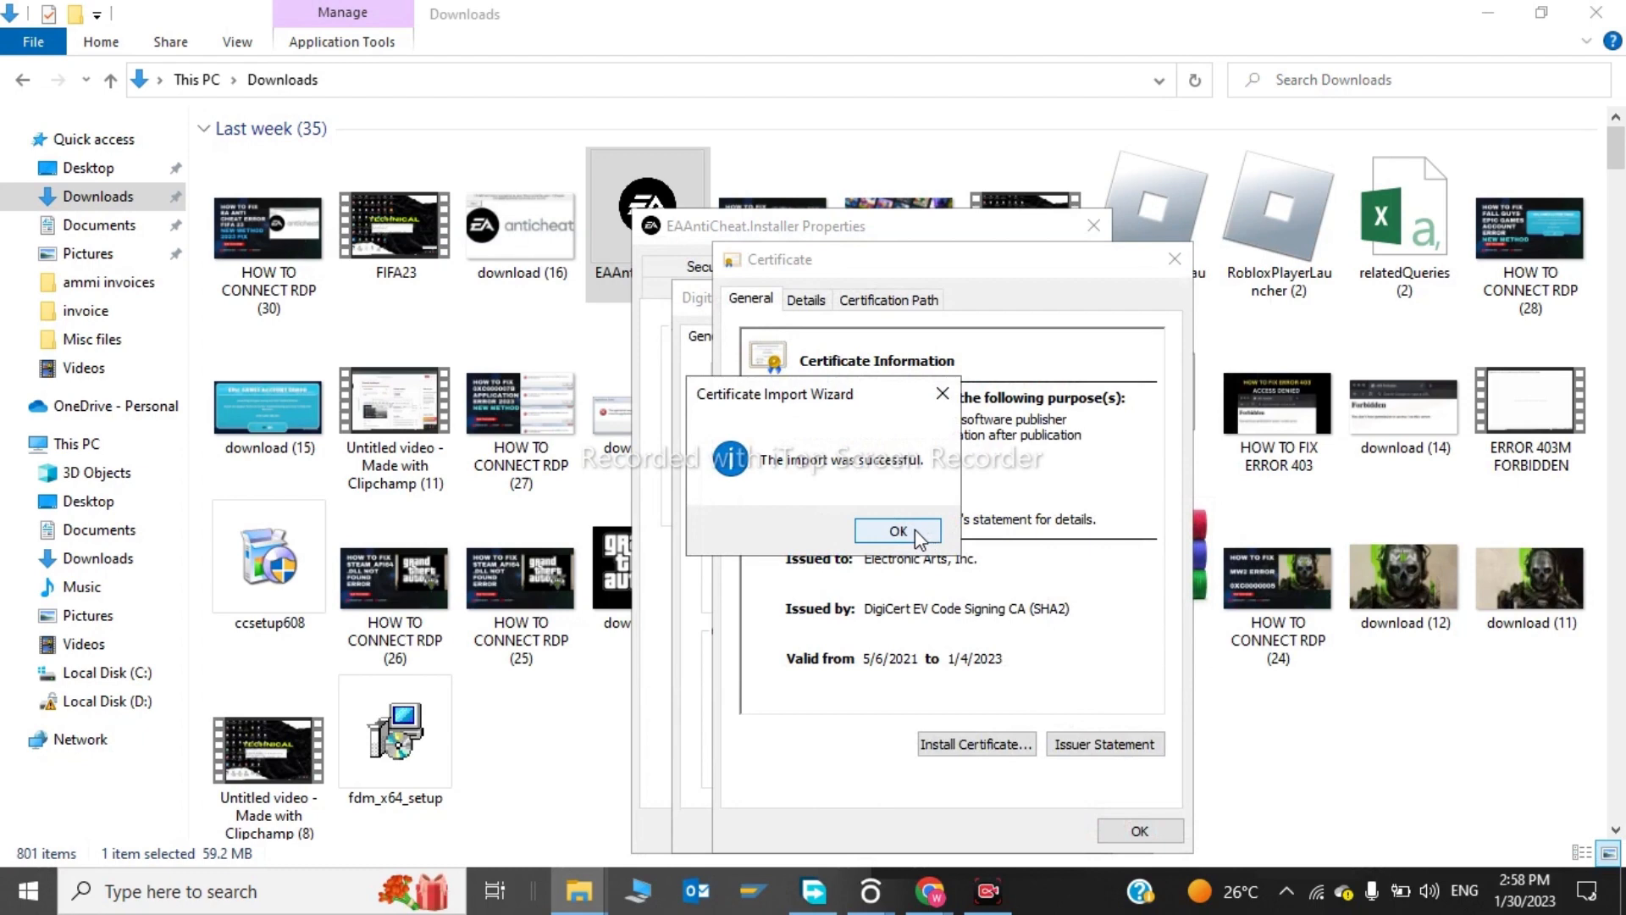
click(897, 530)
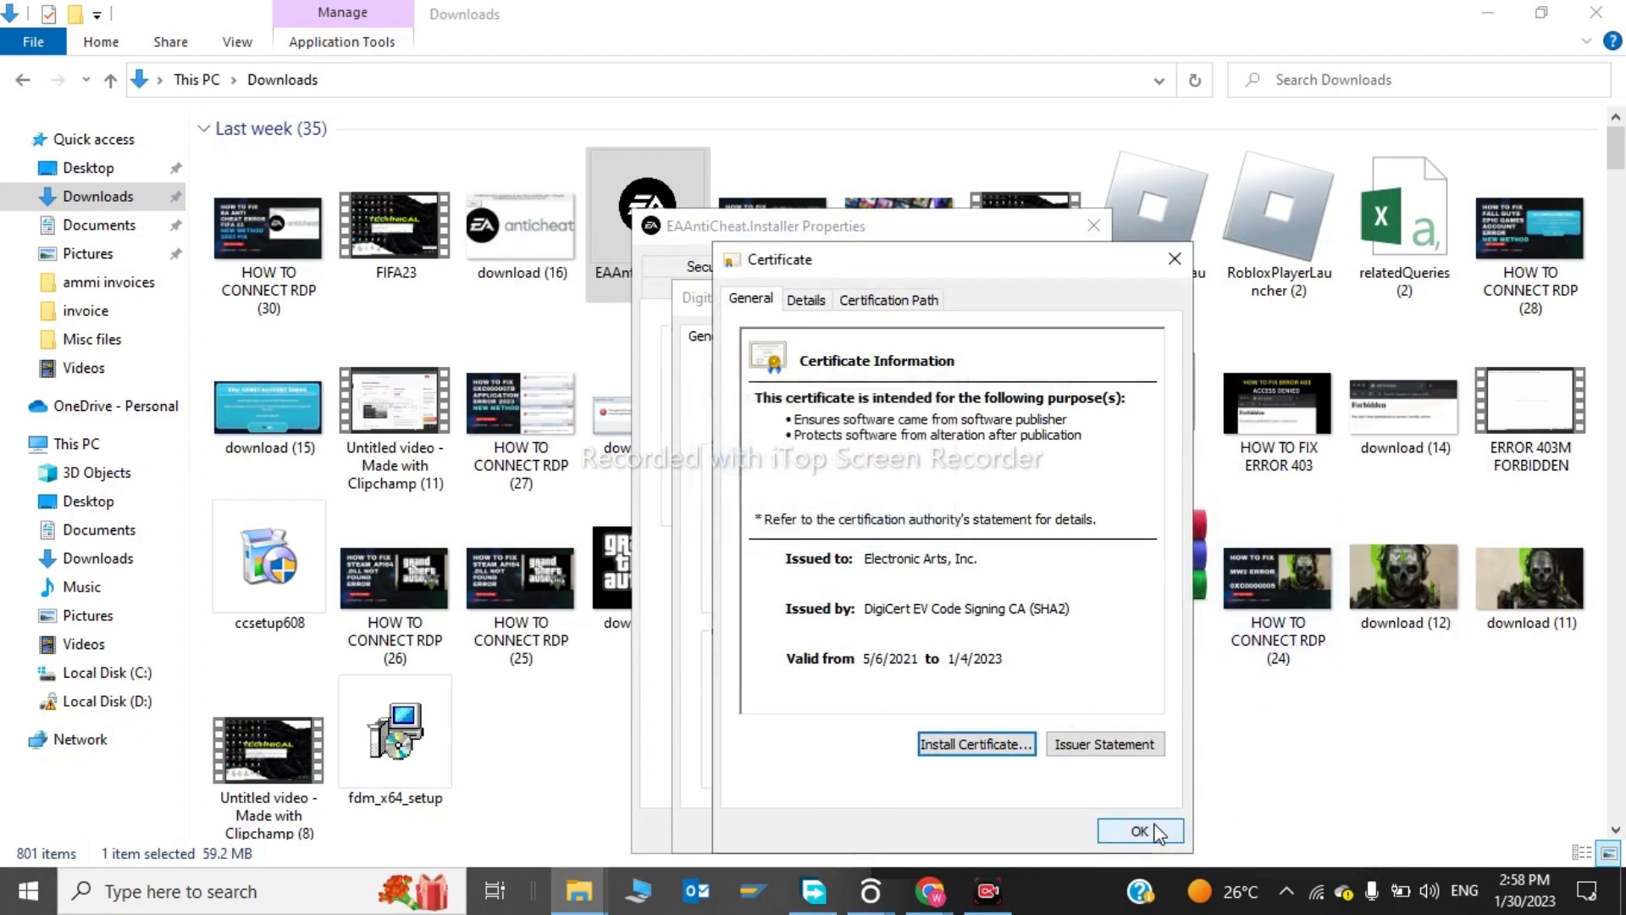
- Close the Certificate, Signature Details and Properties dialogs, returning to Downloads
click(1138, 830)
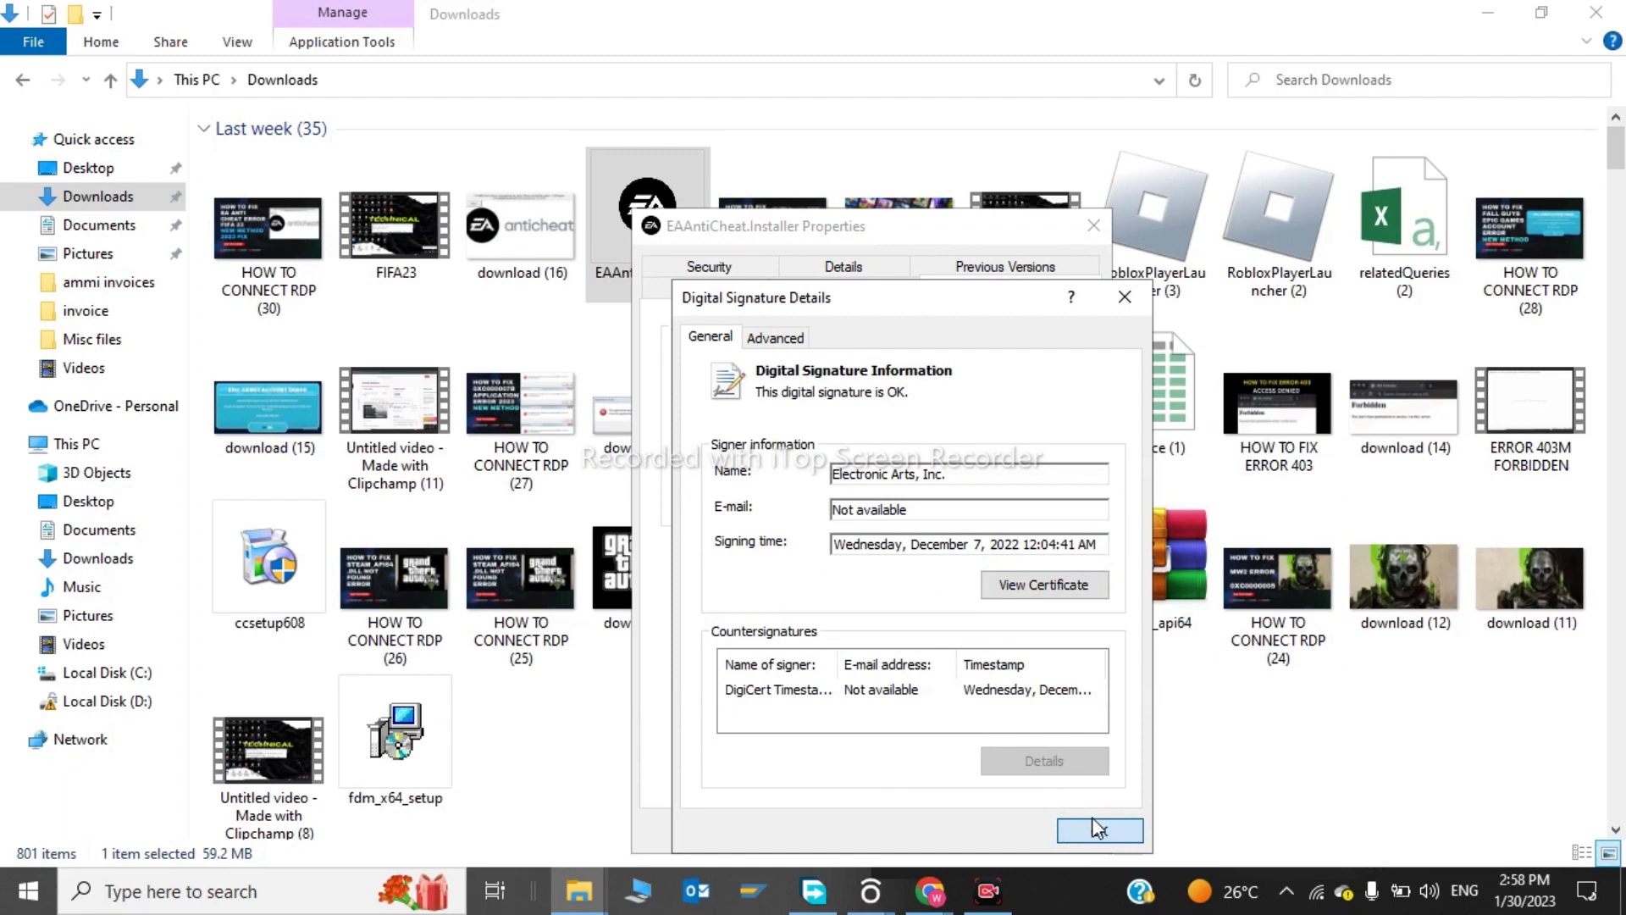
click(1098, 830)
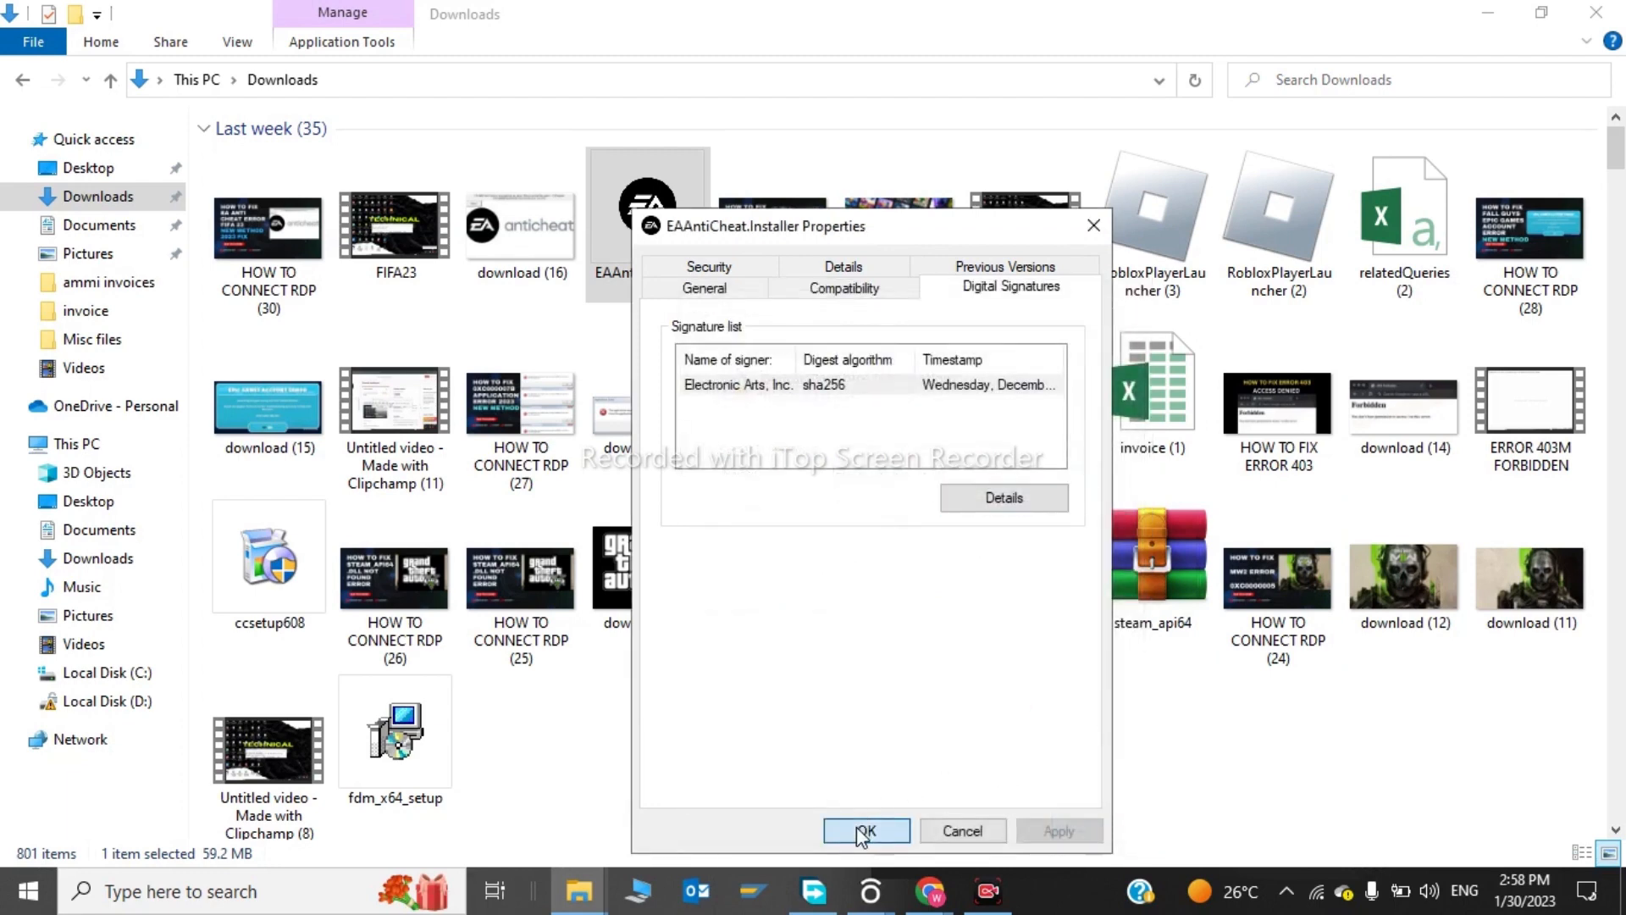
click(866, 830)
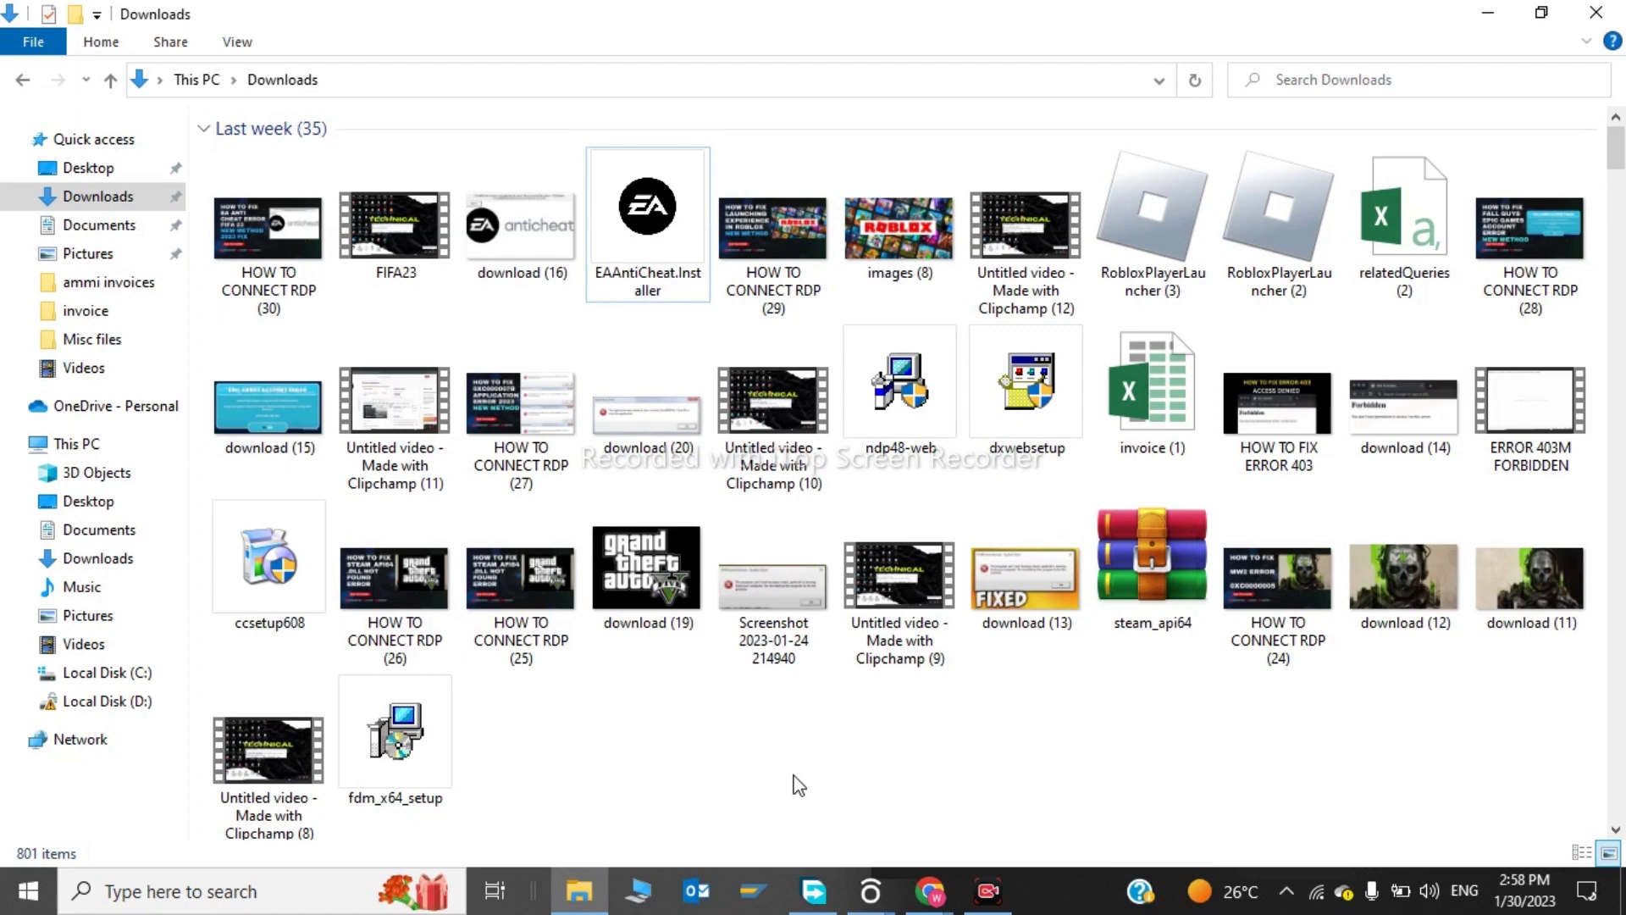
- Briefly rerun the EA AntiCheat installer, close it, and minimize File Explorer to the desktop
click(645, 205)
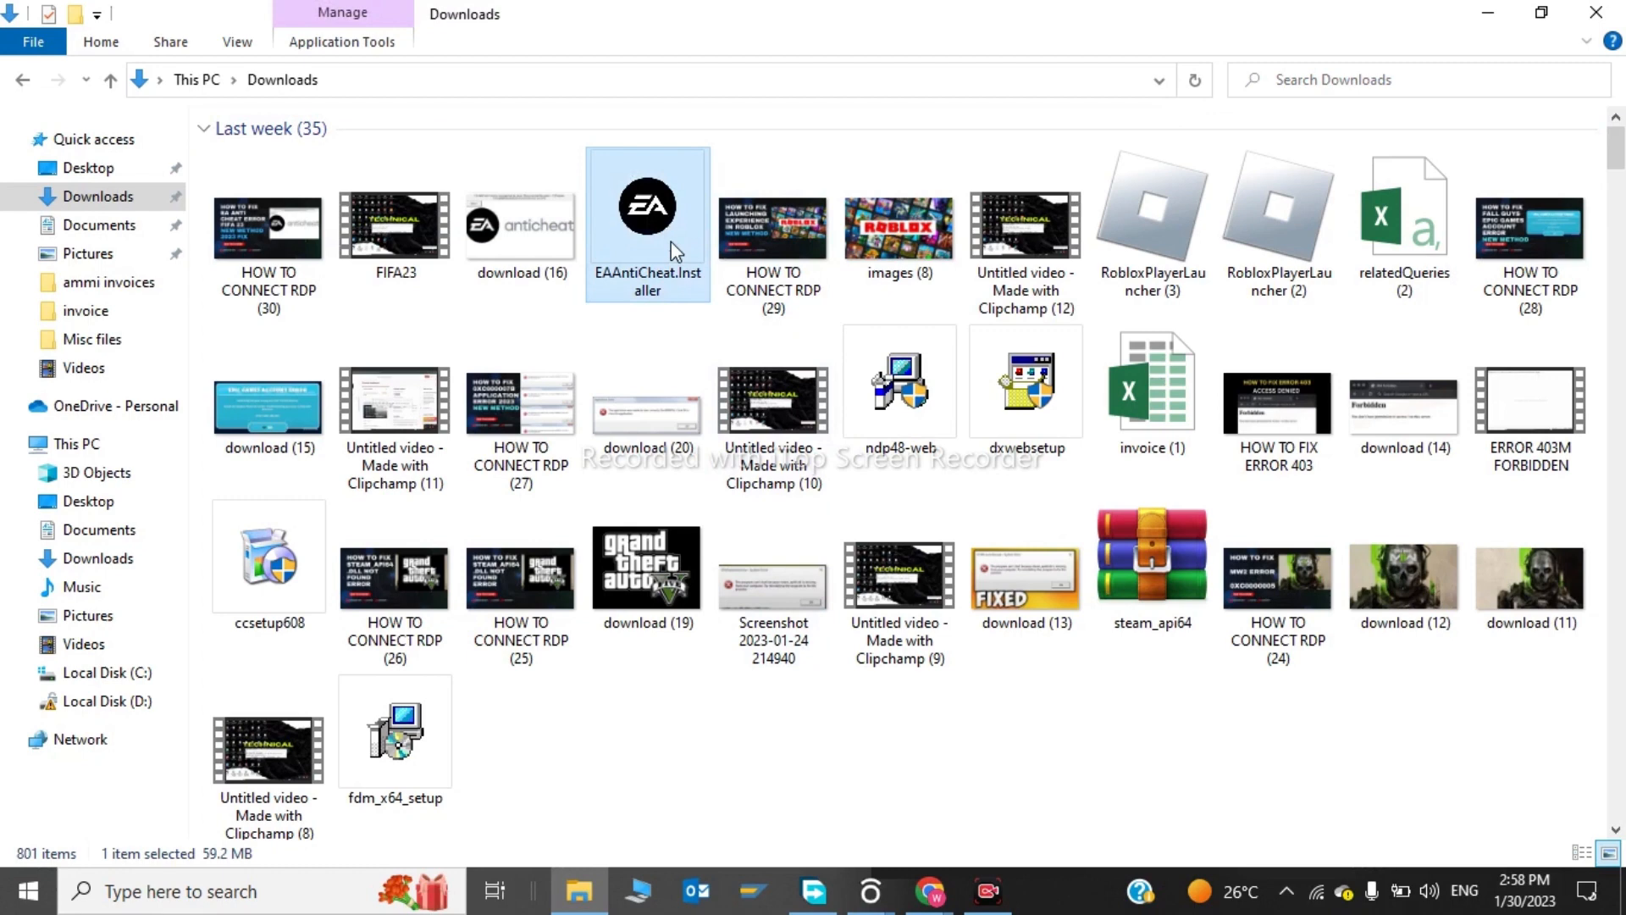
right_click(645, 218)
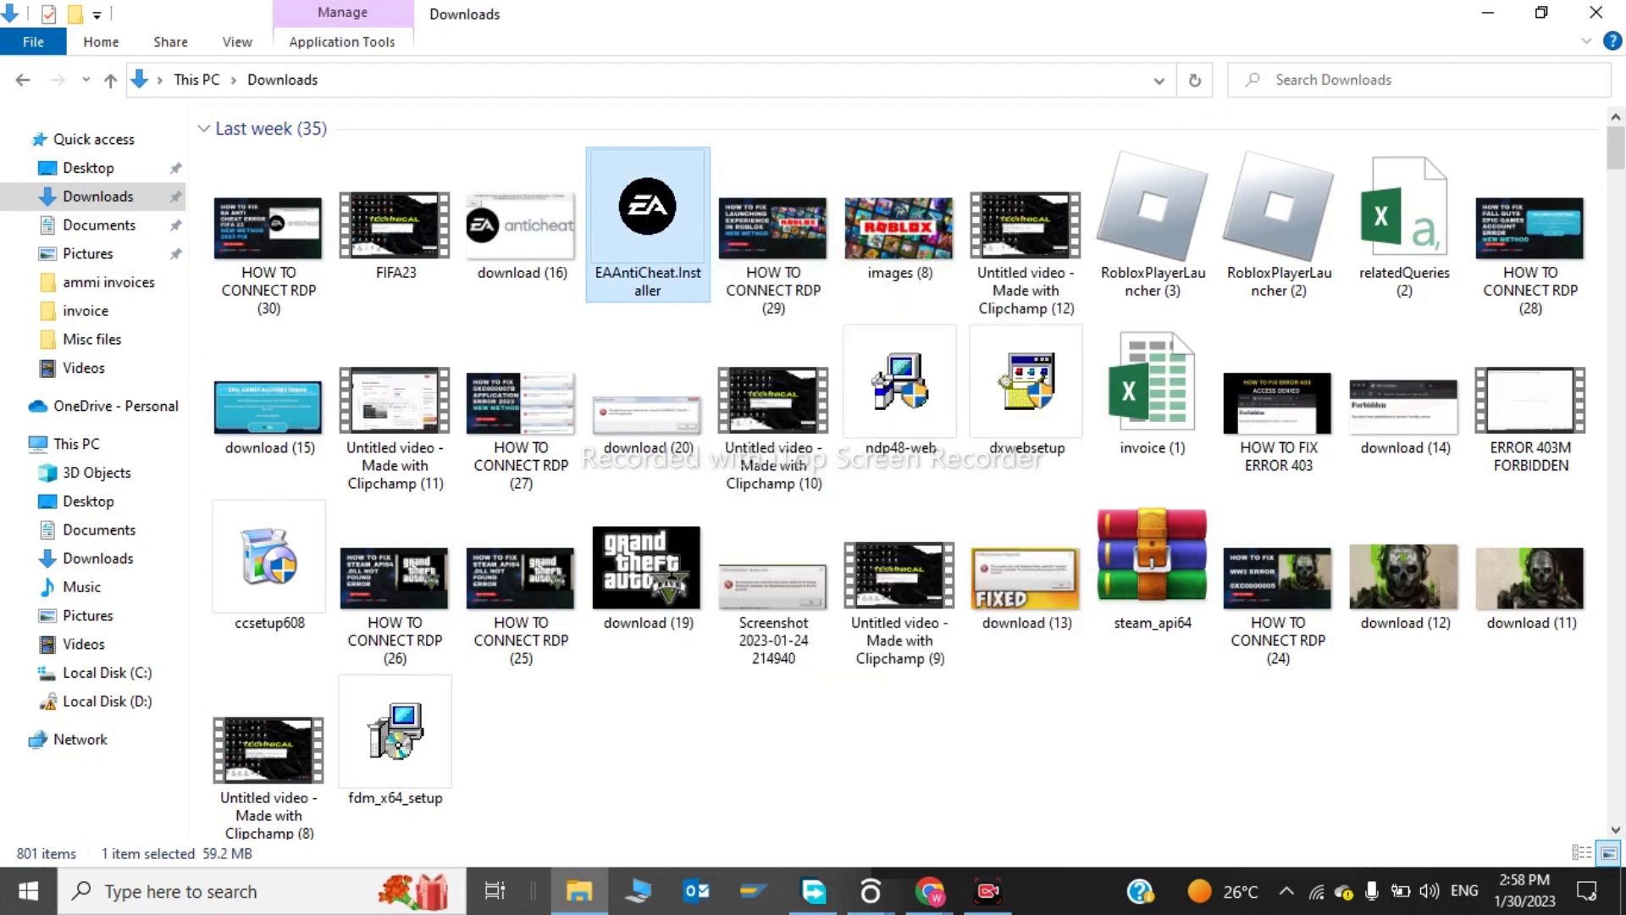
double_click(645, 205)
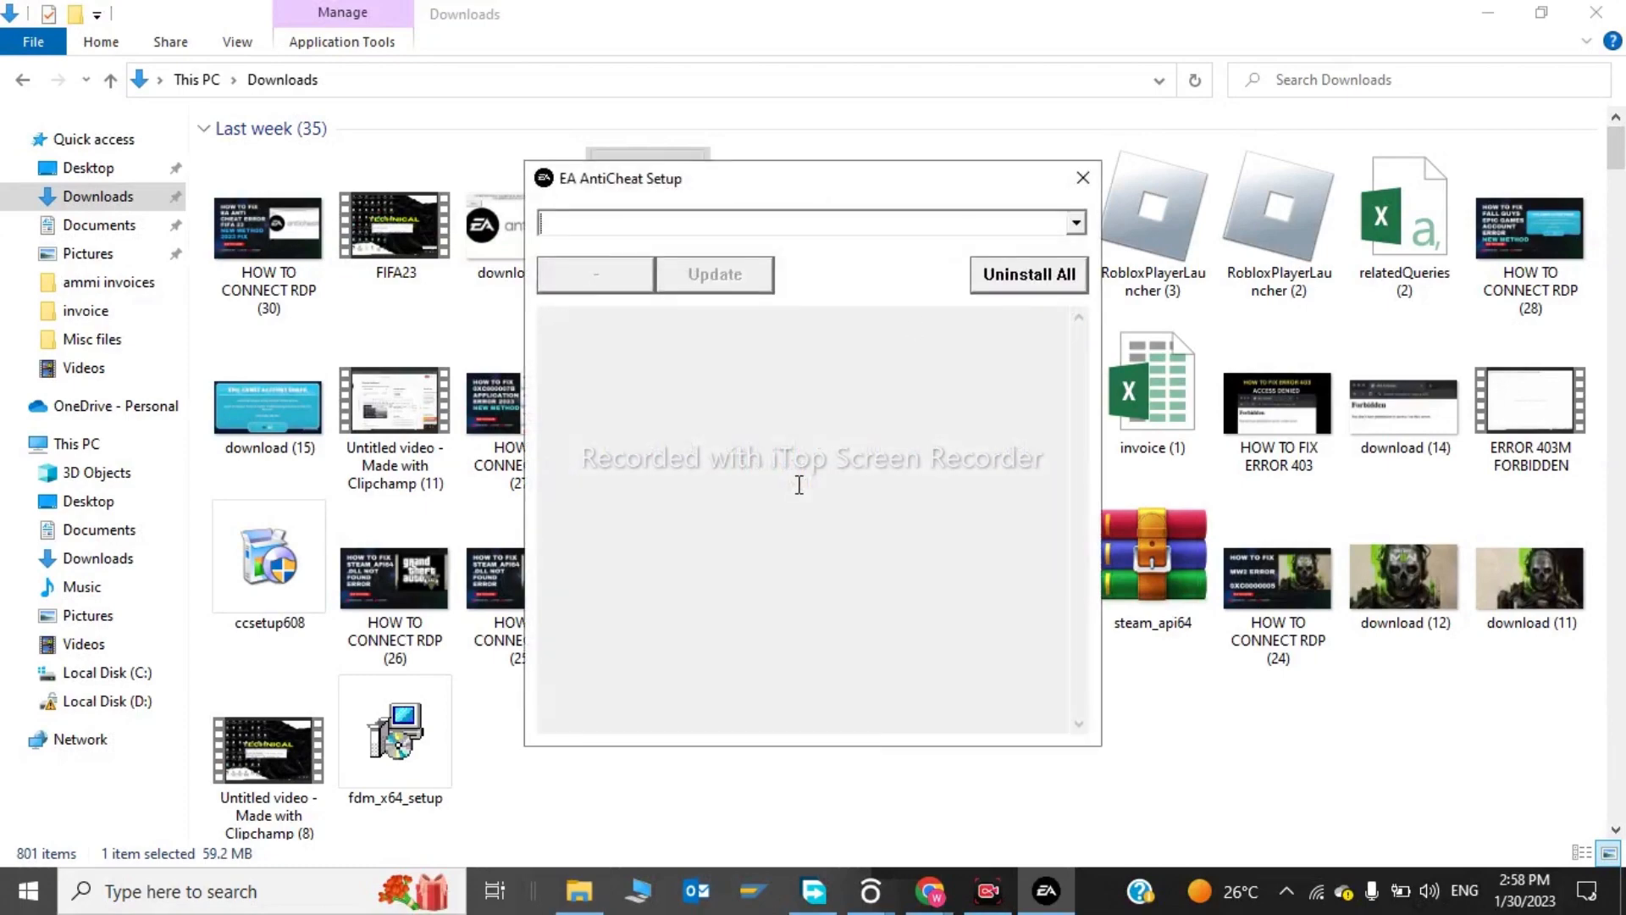
click(1082, 178)
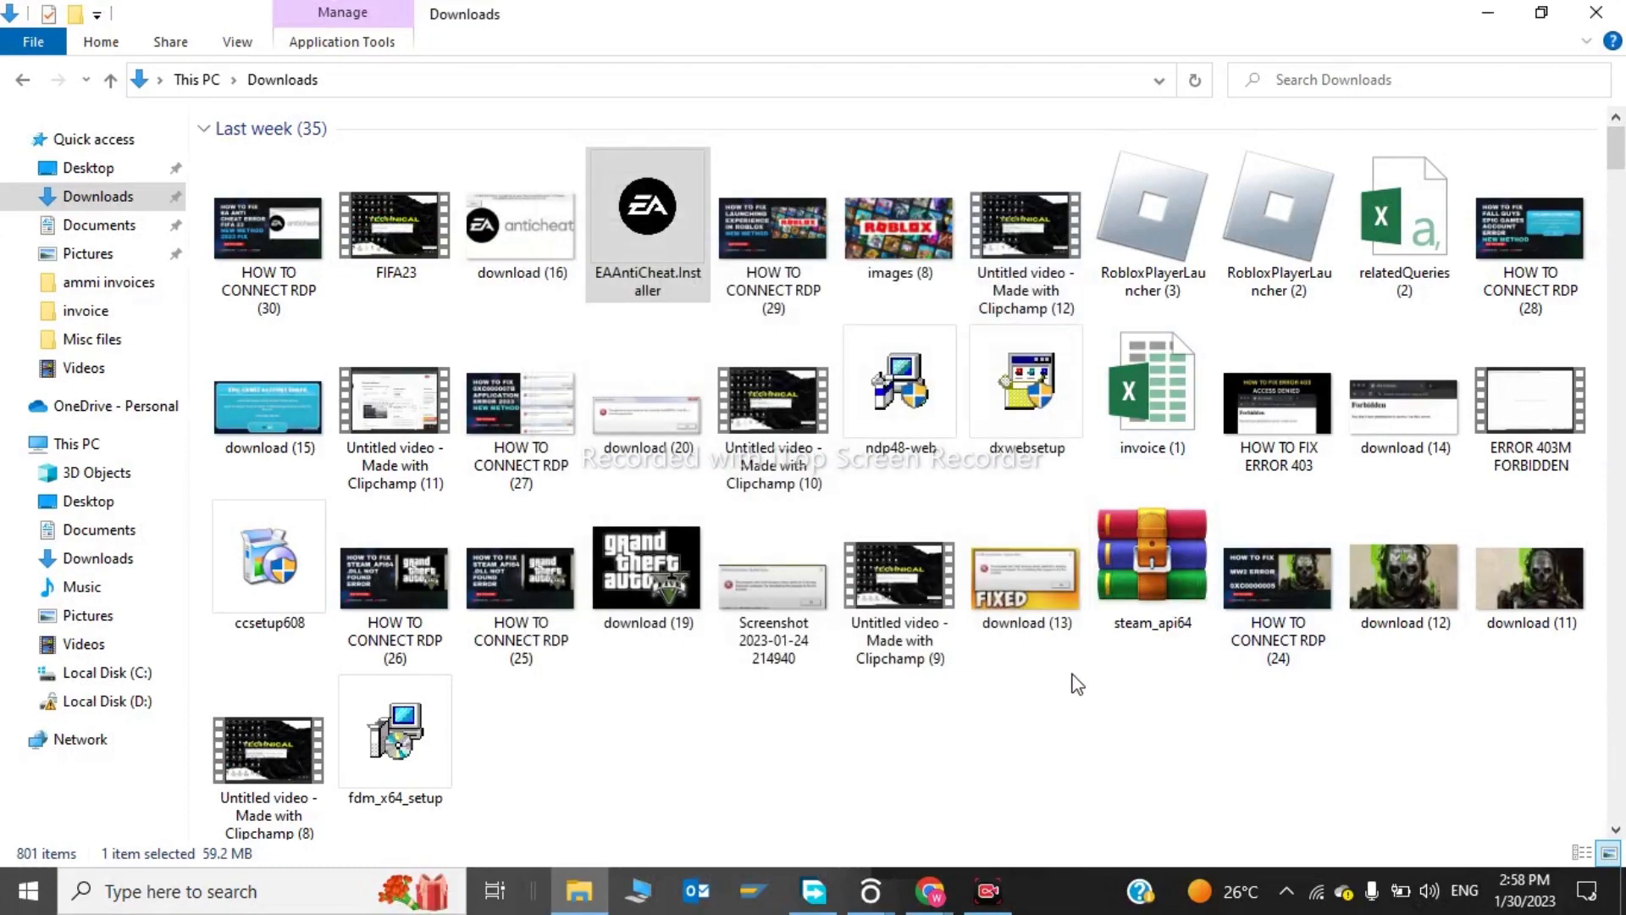
mouse_move(1508, 10)
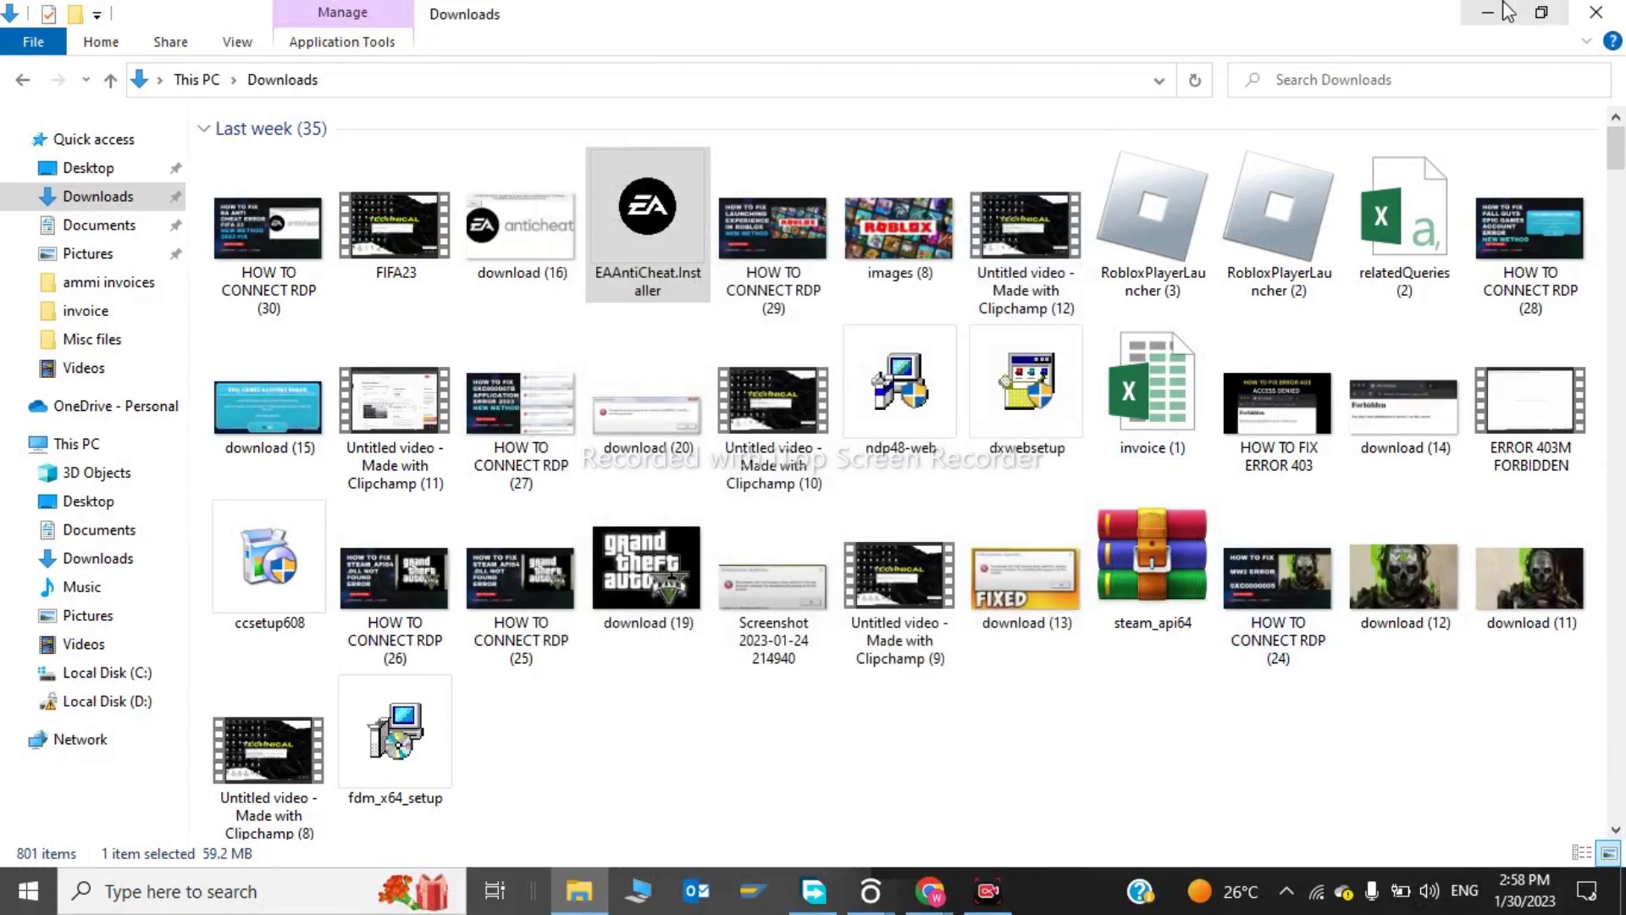
click(1489, 12)
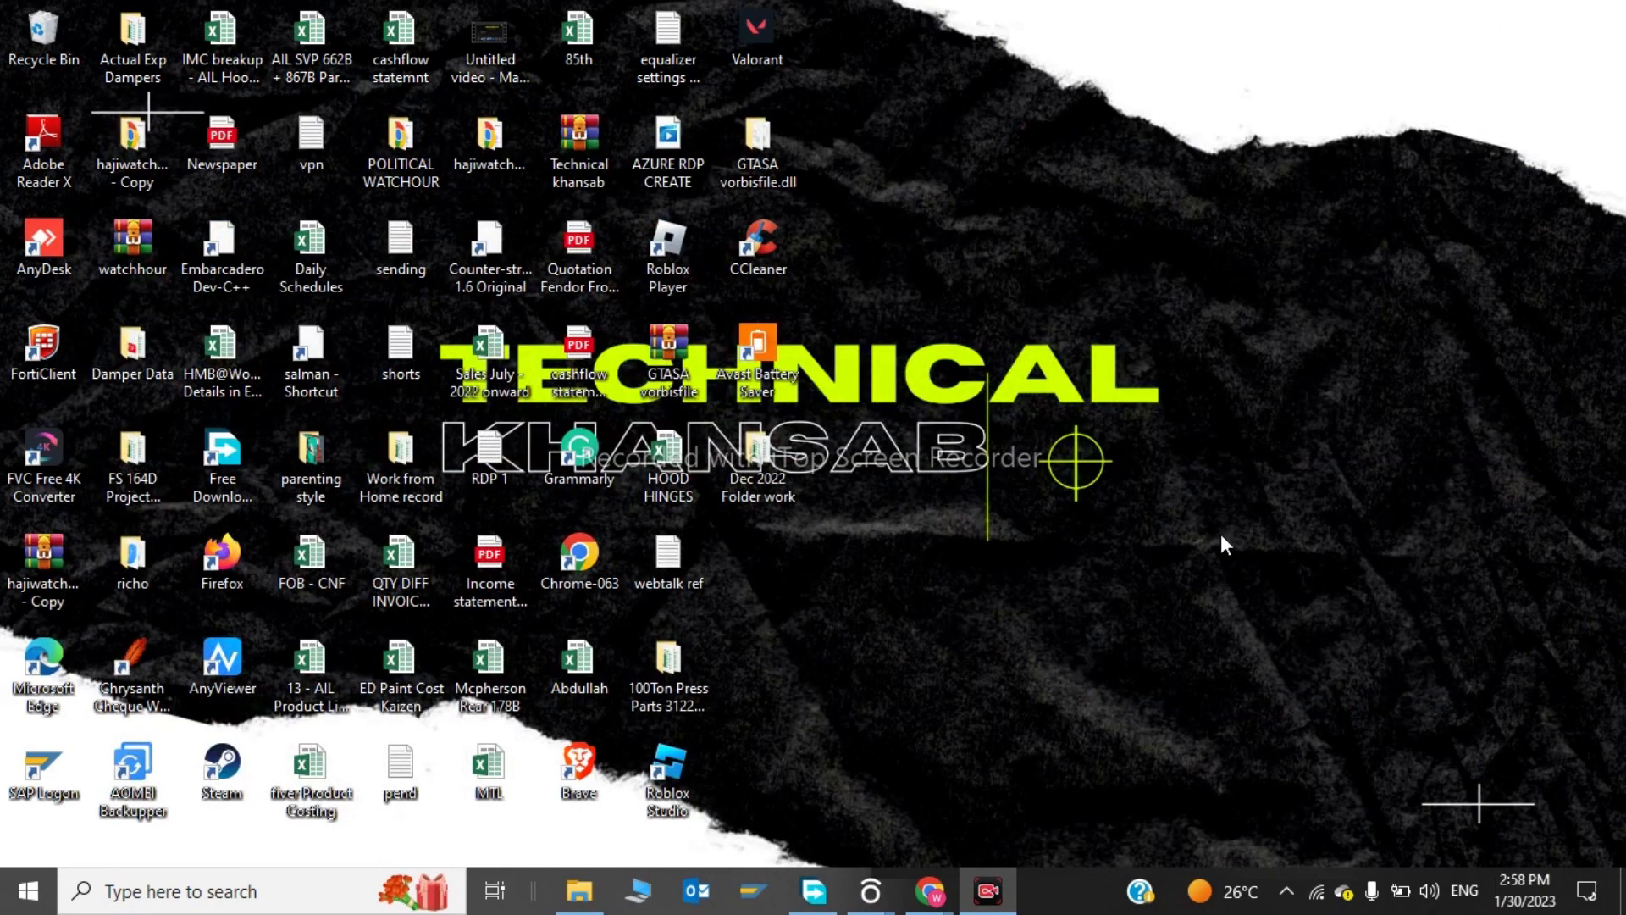
mouse_move(1389, 639)
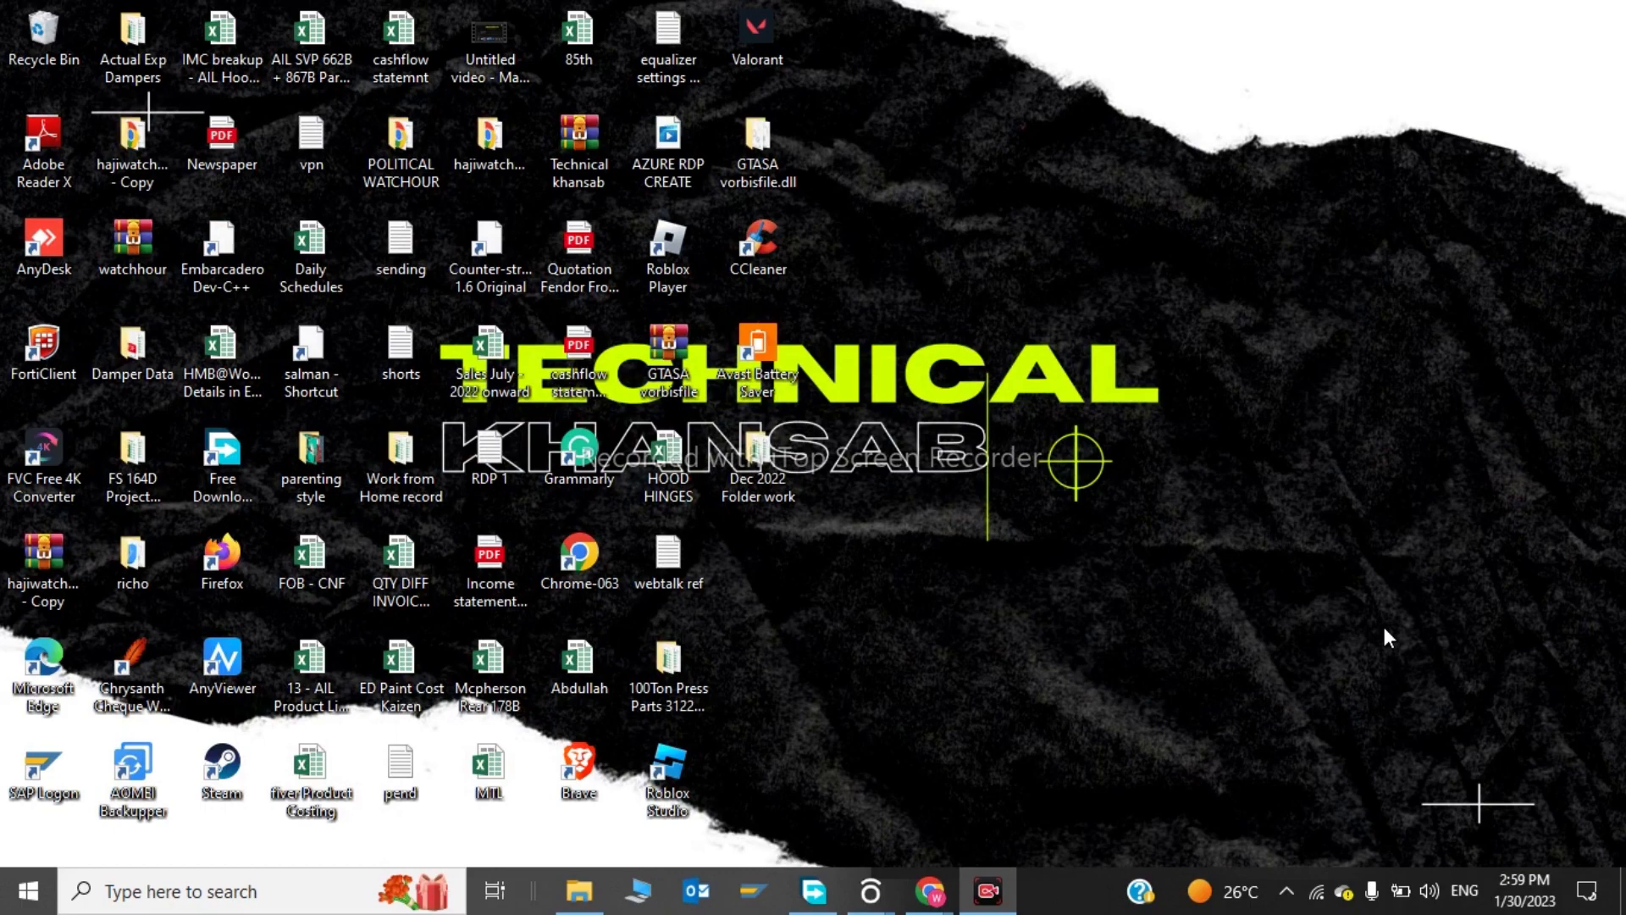